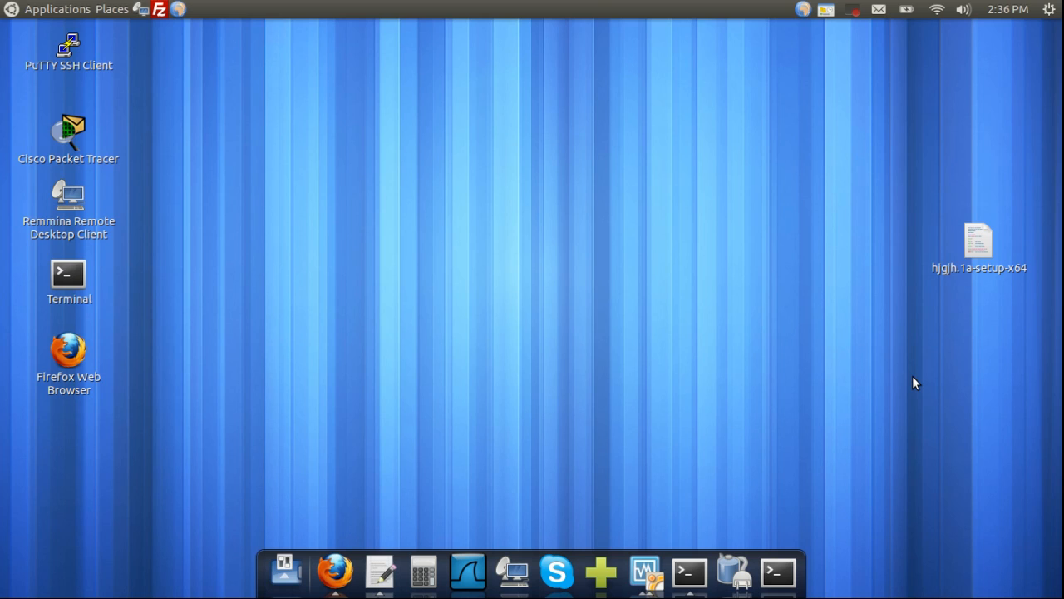
{"action": "mouse_move", "coordinate": [717, 509]}
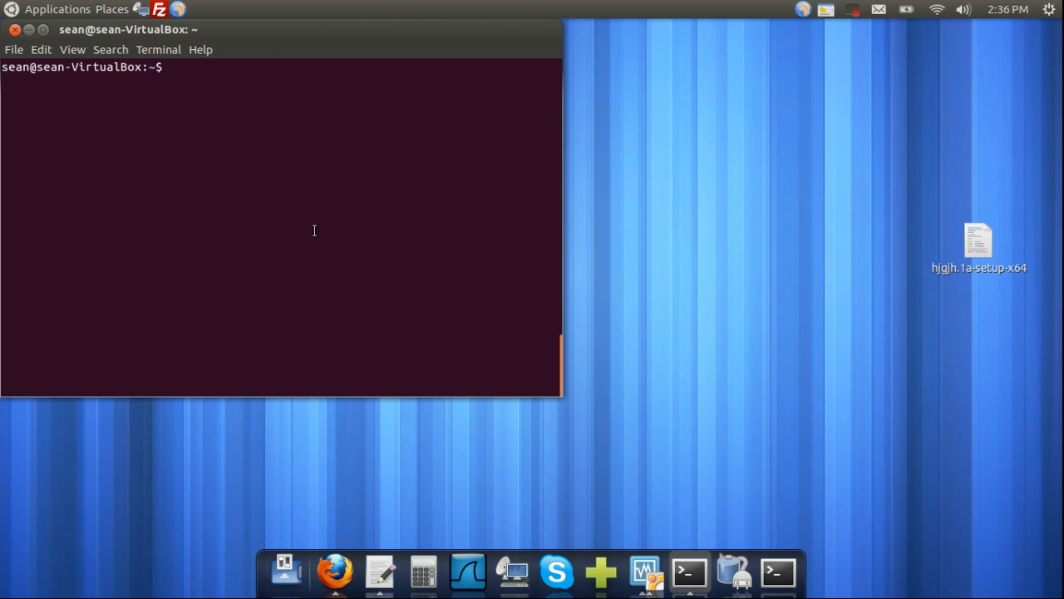
Run sudo apt-get install fail2ban, see it is already newest, then clear the screen.
{"action": "type", "text": "sudo"}
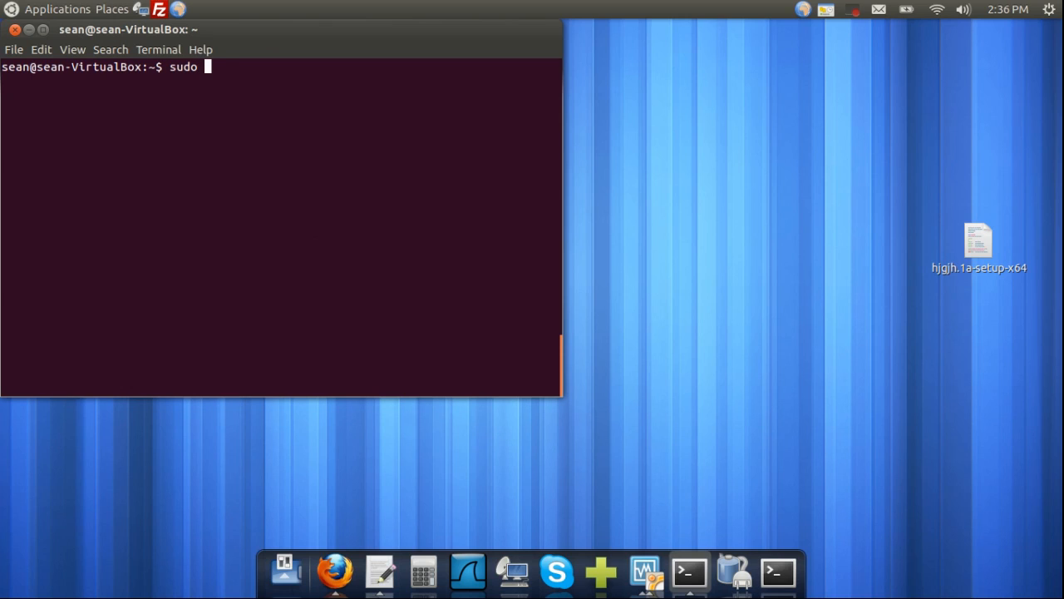
{"action": "type", "text": "apt"}
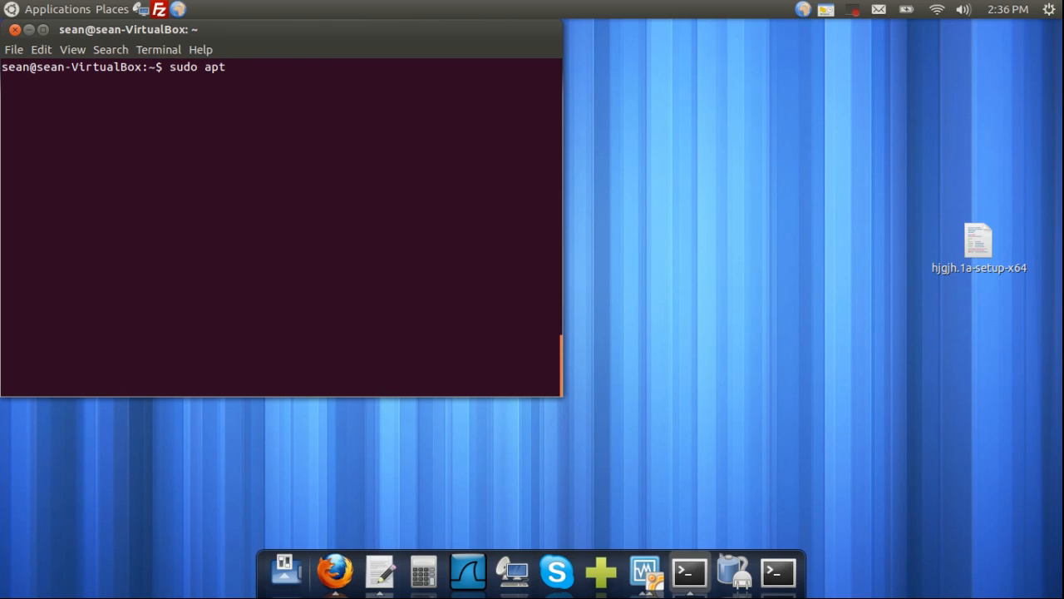
{"action": "type", "text": "-get install"}
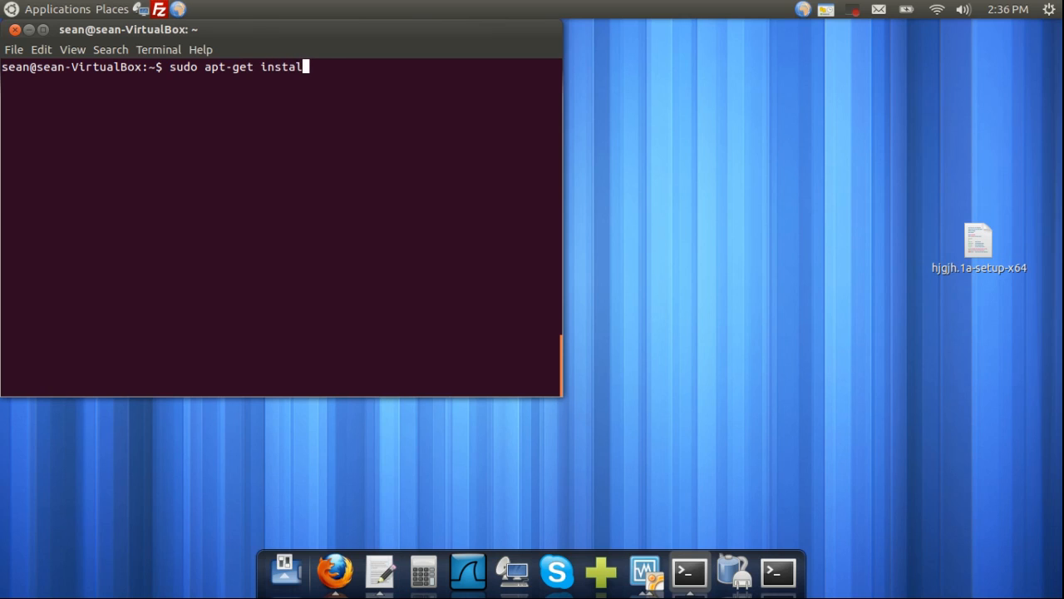
{"action": "type", "text": "fail"}
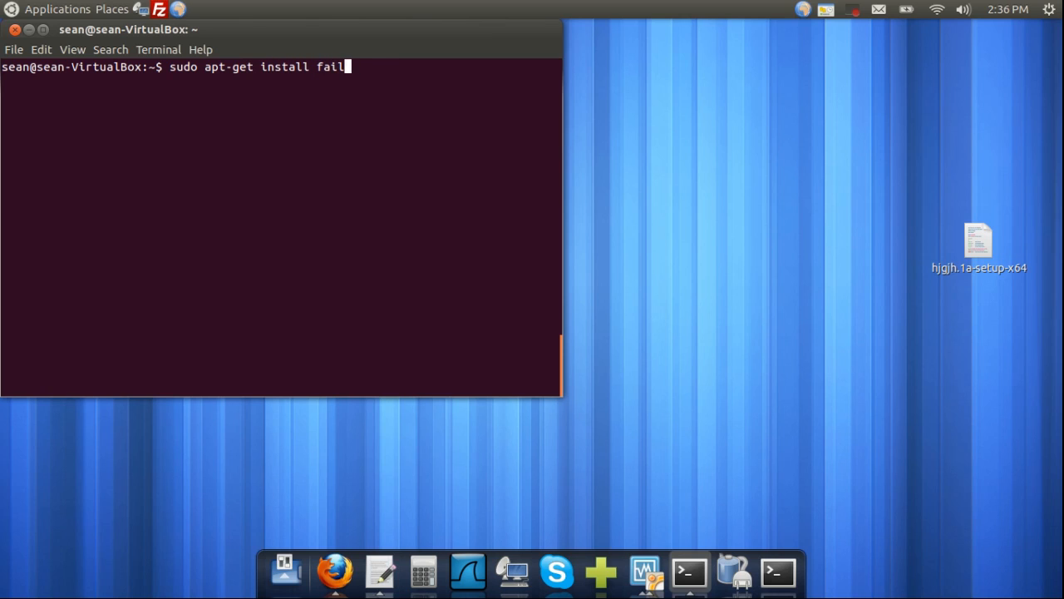
{"action": "type", "text": "2ban"}
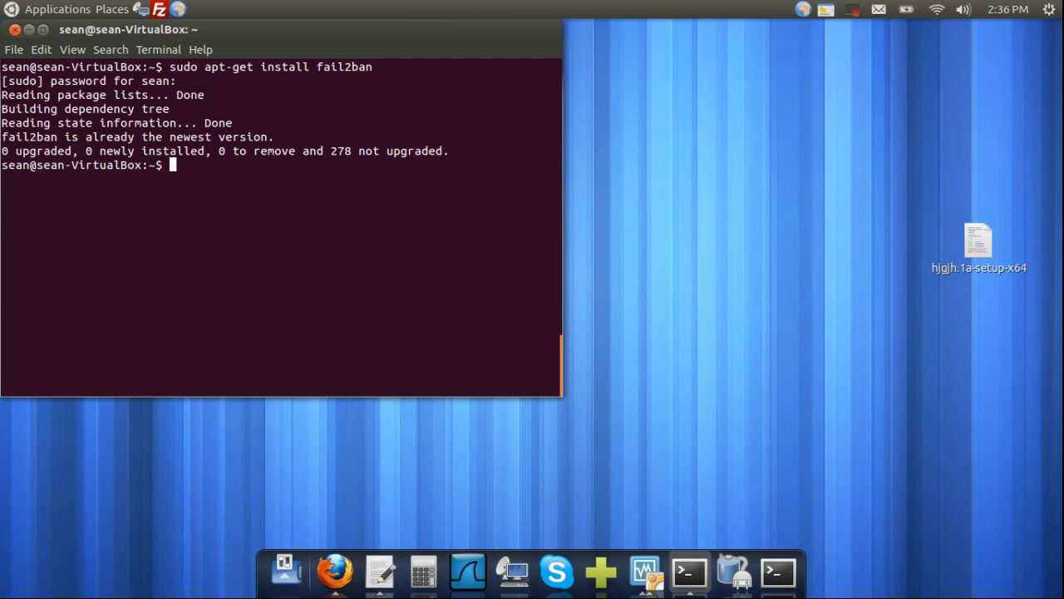
{"action": "type", "text": "cle"}
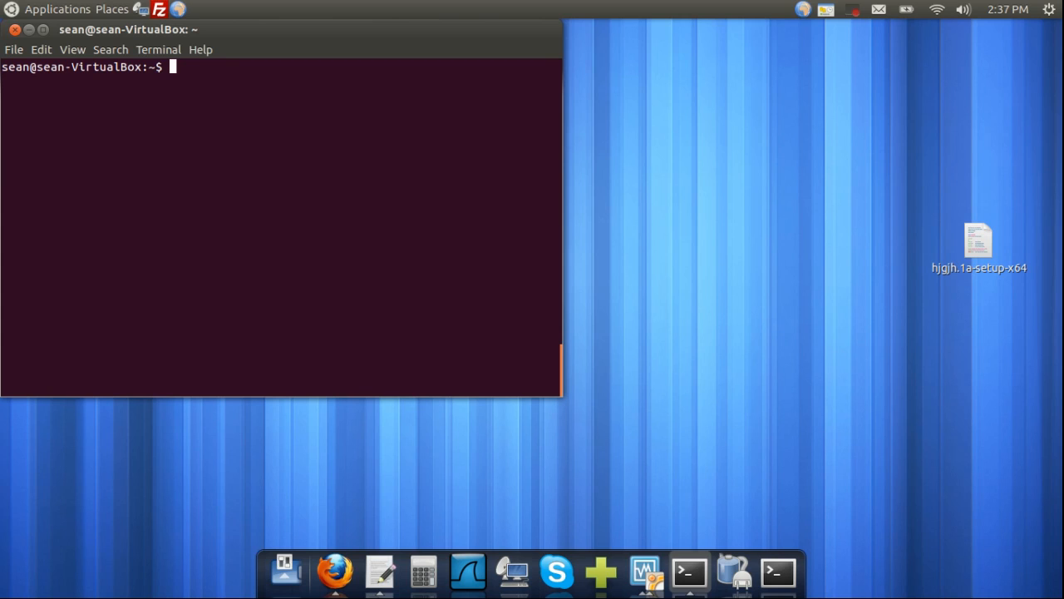
Change into /etc/fail2ban and list its contents with ls -l.
{"action": "type", "text": "cd"}
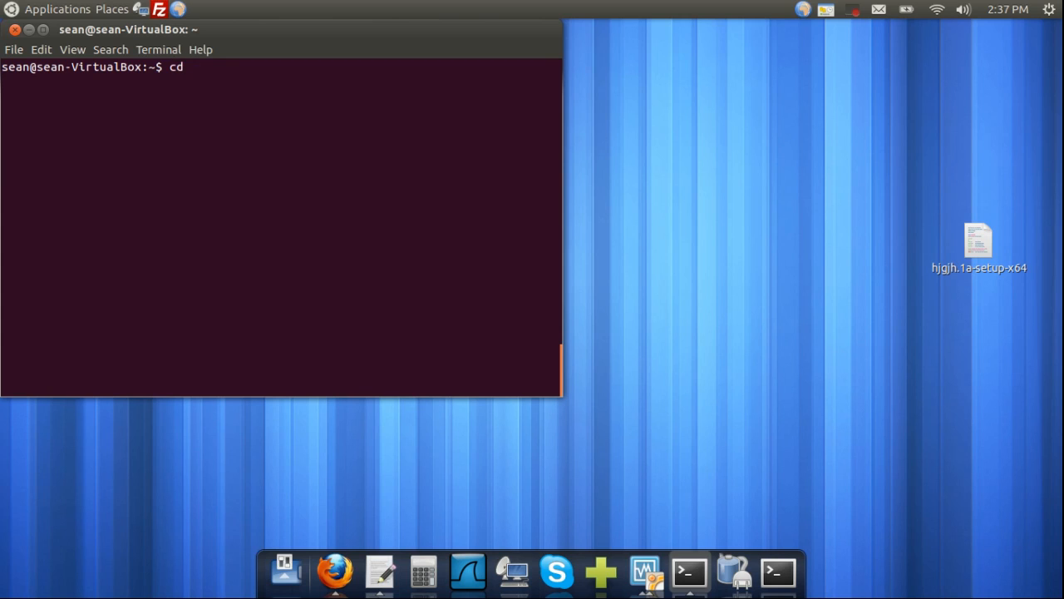
{"action": "type", "text": "/"}
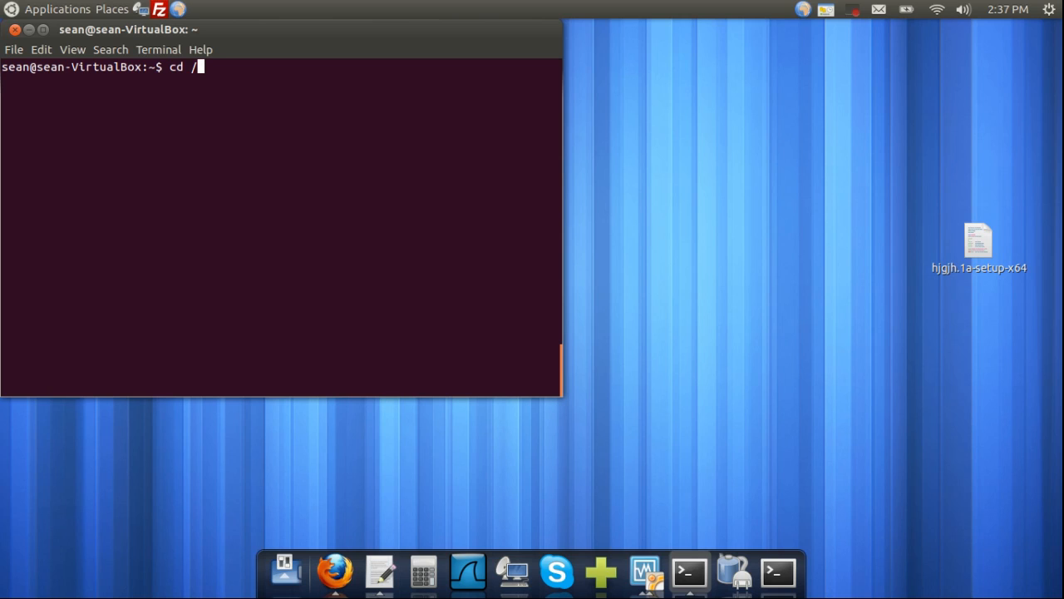
{"action": "type", "text": "etc"}
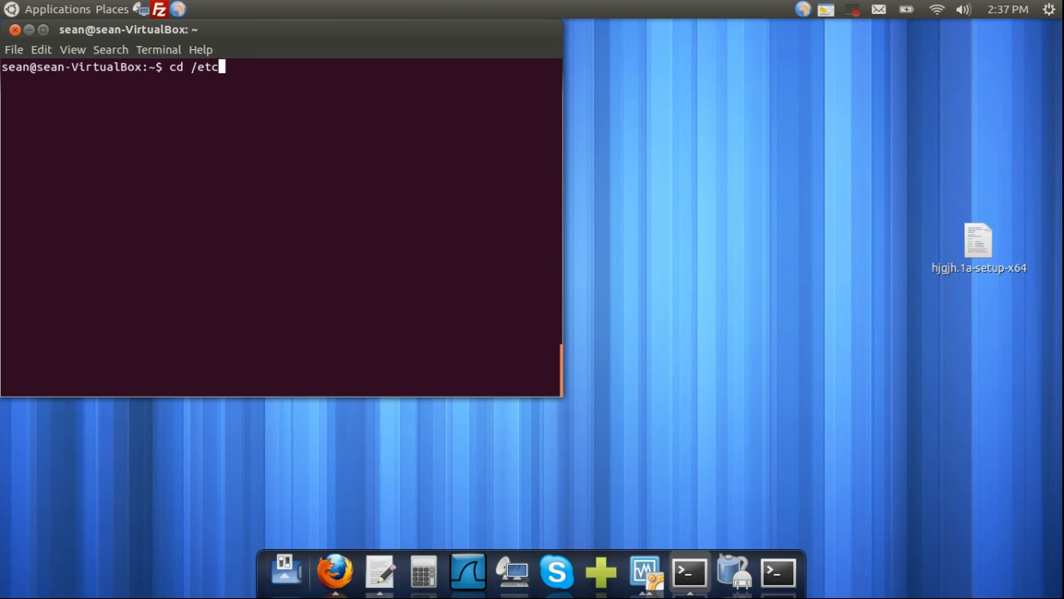
{"action": "type", "text": "/fail2ban/"}
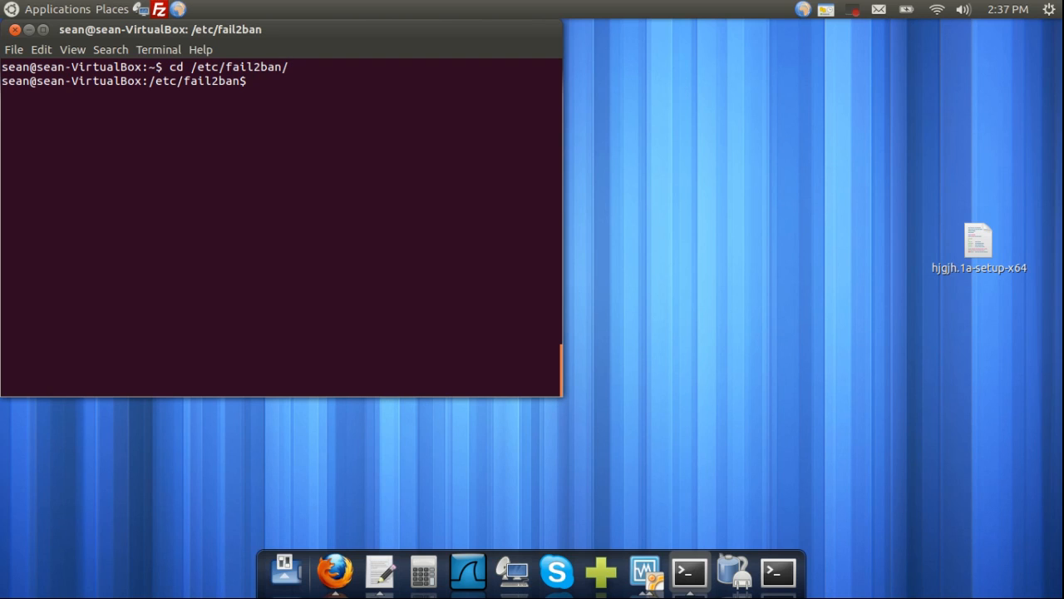
{"action": "type", "text": "ls -l"}
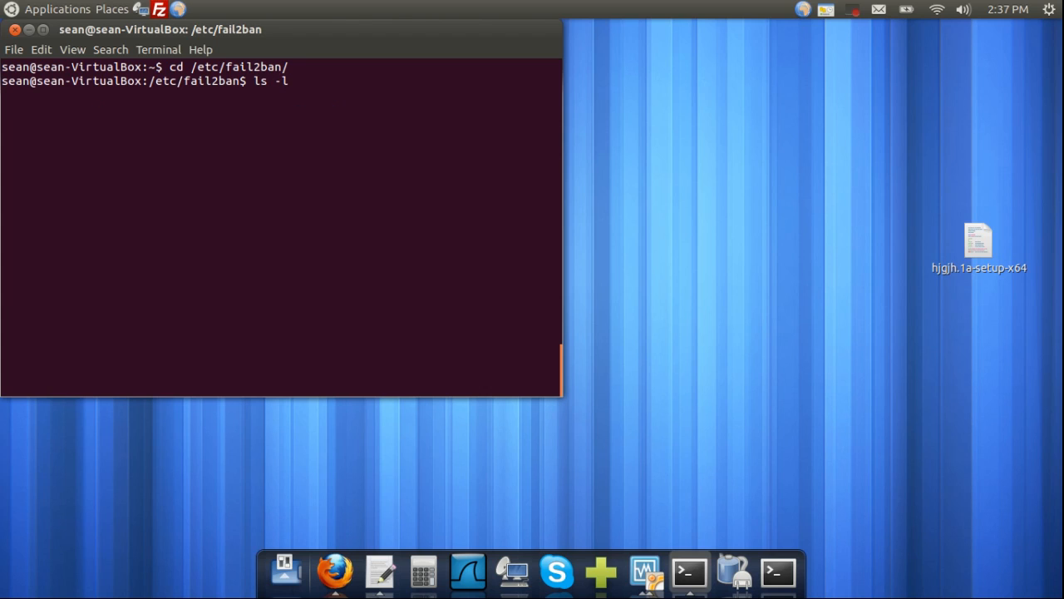
{"action": "key", "text": "Return"}
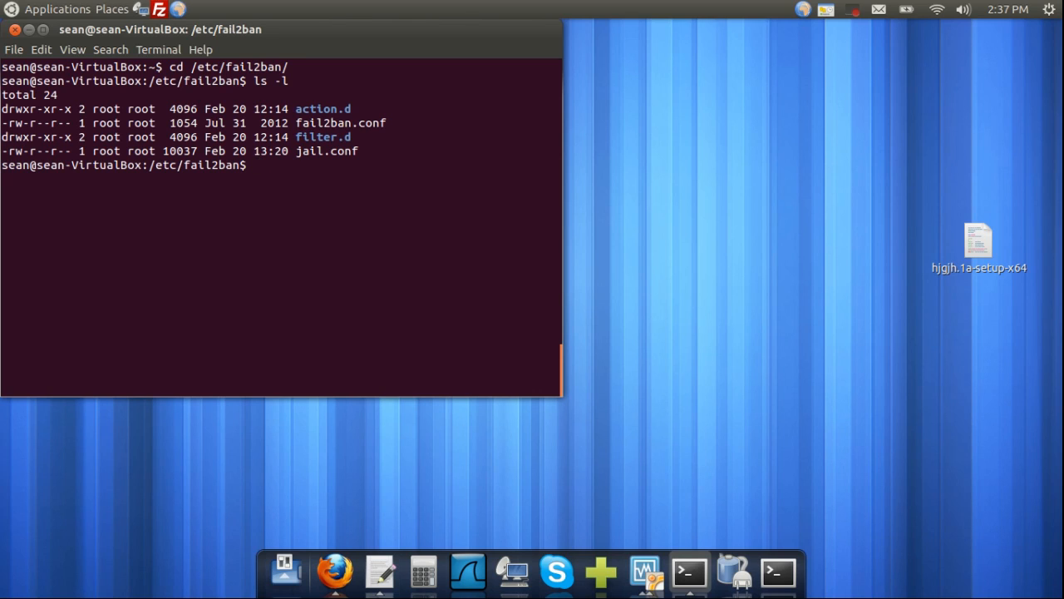
Enter the command sudo nano jail.conf to edit the jail configuration.
{"action": "type", "text": "sudo"}
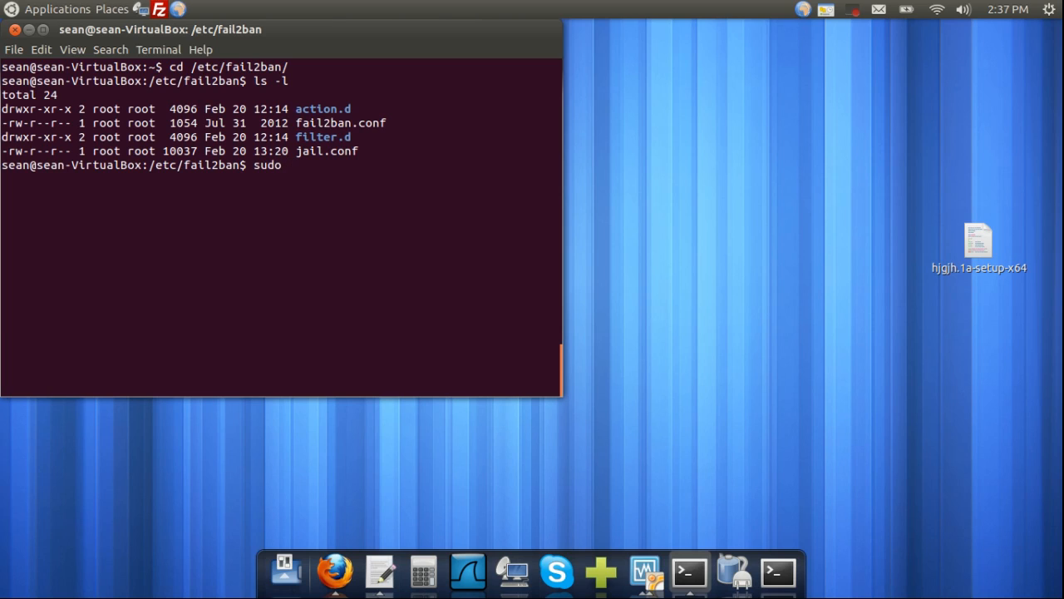
{"action": "type", "text": "nano"}
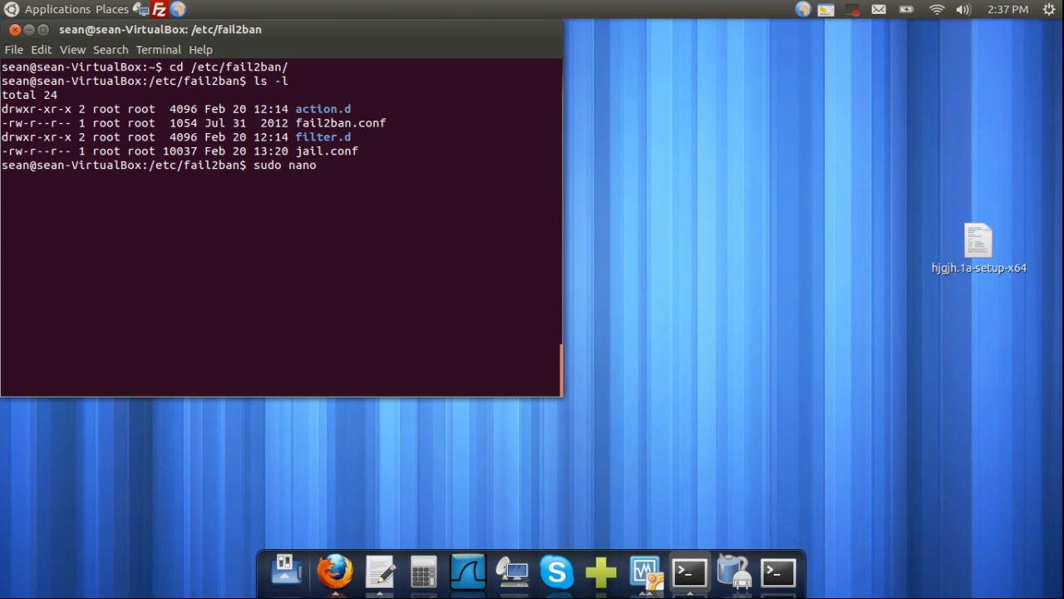
{"action": "type", "text": "jail.conf"}
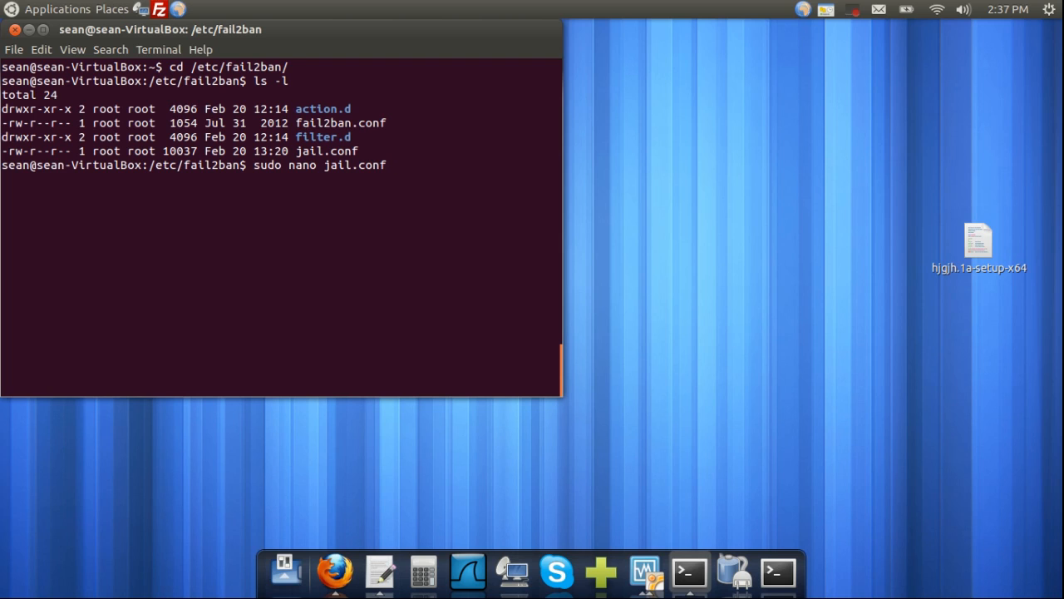
Open jail.conf in nano and scroll through the DEFAULT and ACTIONS sections.
{"action": "key", "text": "Return"}
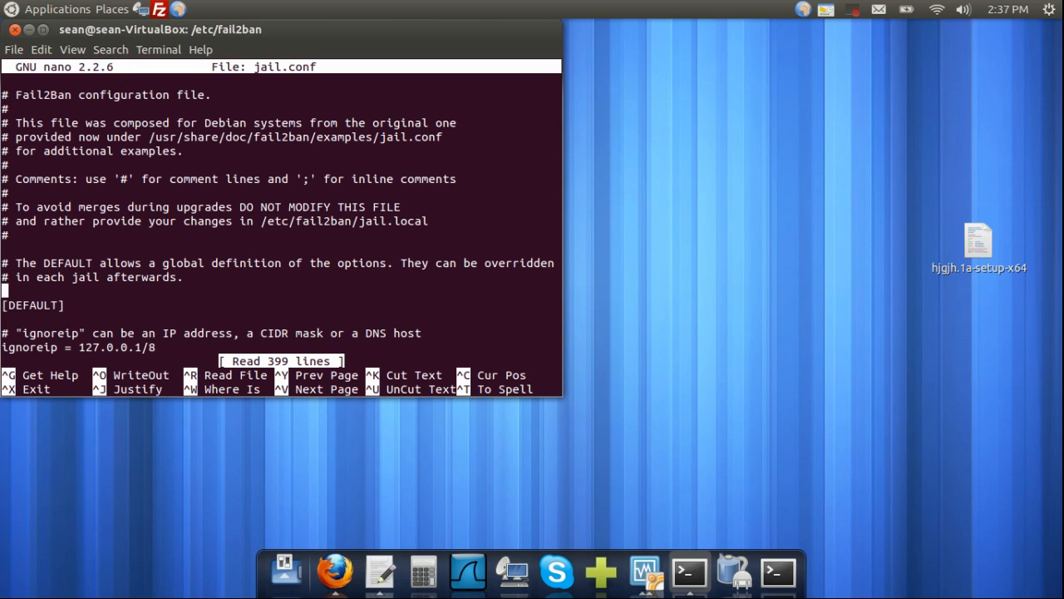
{"action": "scroll", "scroll_direction": "down", "scroll_amount": 3}
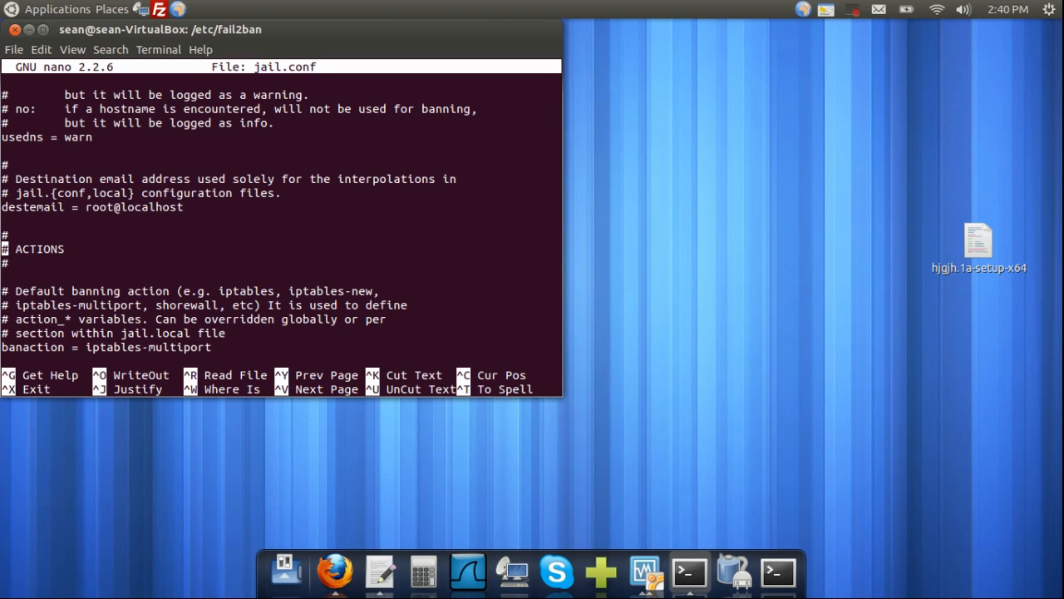
Scroll down to the [ssh] jail: enabled true, filter sshd, logpath /var/log/auth.log, maxretry 3.
{"action": "scroll", "scroll_direction": "down", "scroll_amount": 3}
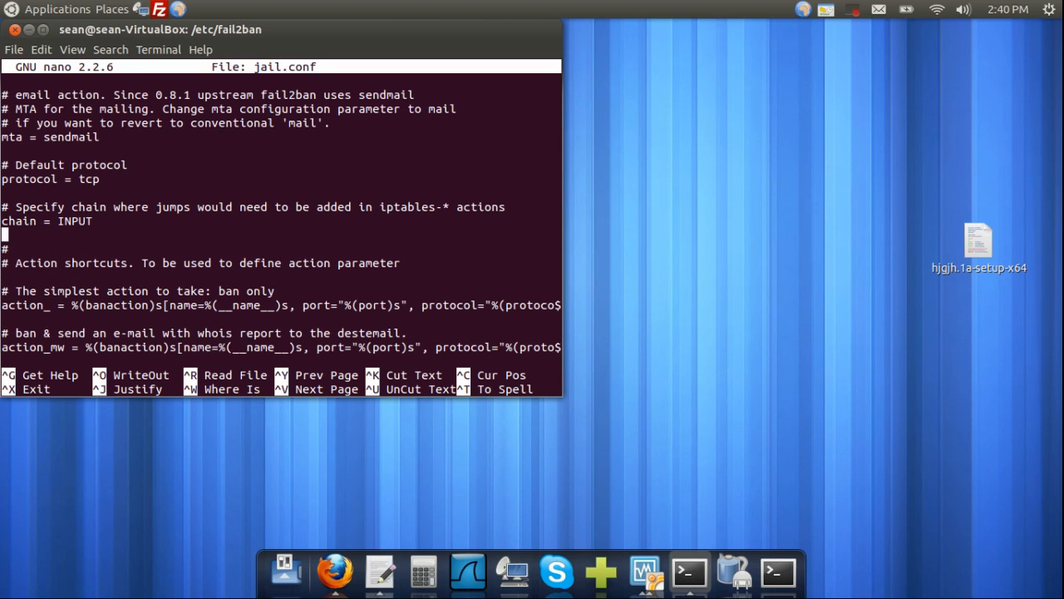
{"action": "scroll", "scroll_direction": "down", "scroll_amount": 3}
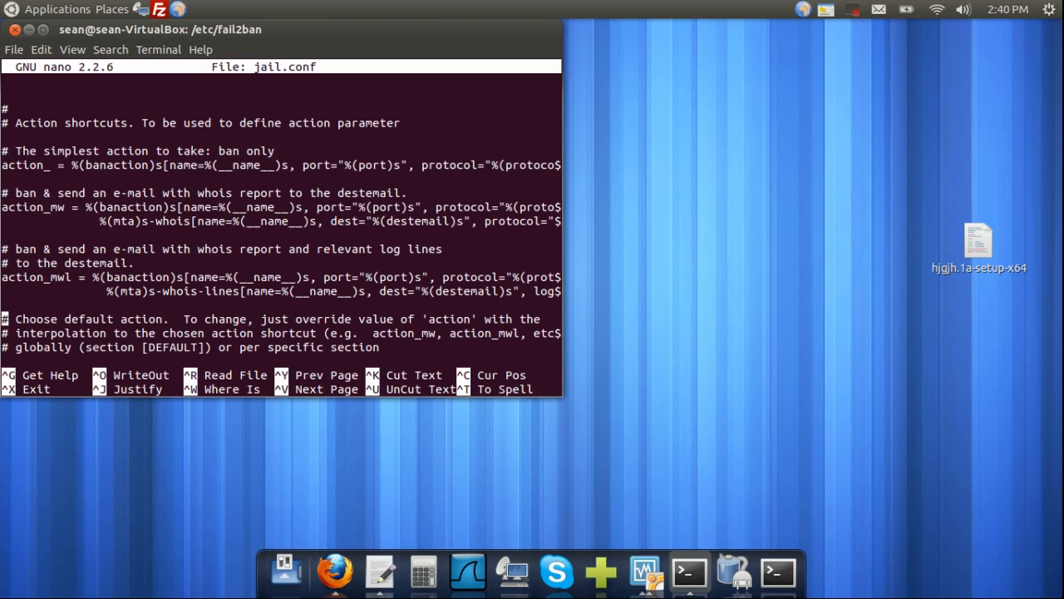
{"action": "scroll", "scroll_direction": "down", "scroll_amount": 3}
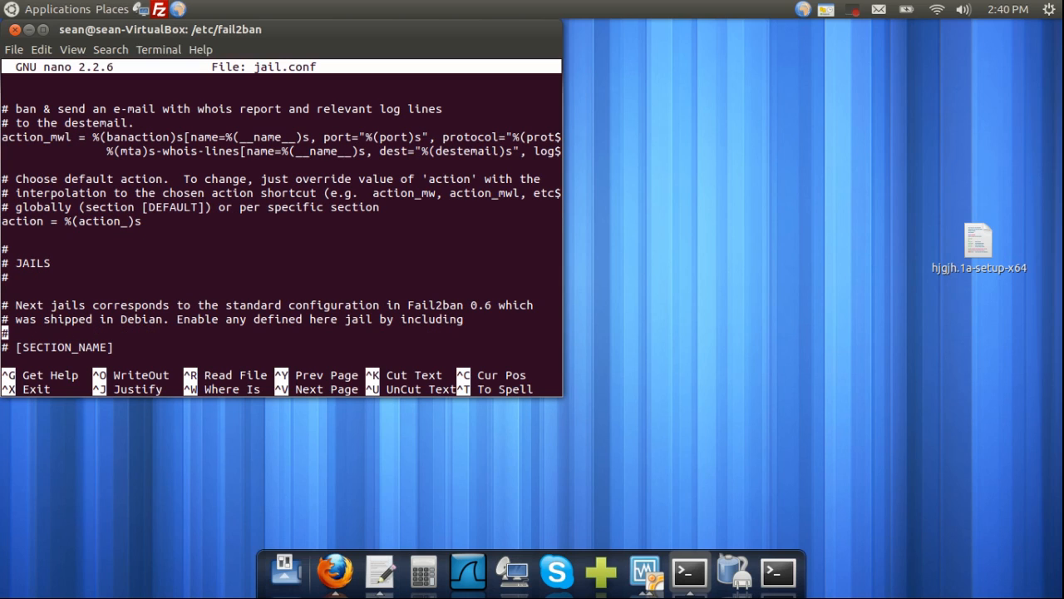
{"action": "scroll", "scroll_direction": "down", "scroll_amount": 3}
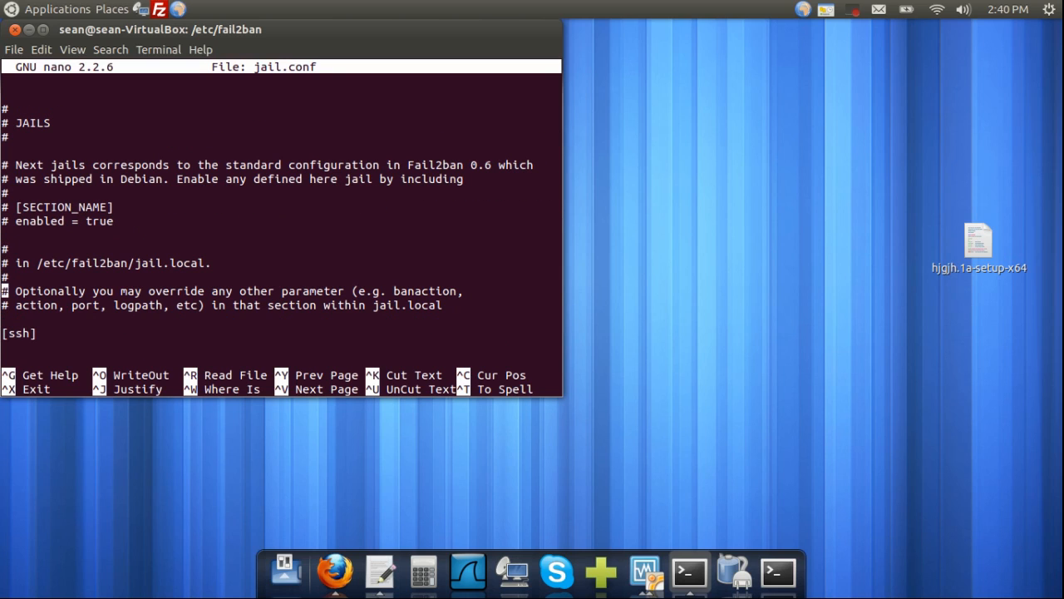
{"action": "scroll", "scroll_direction": "down", "scroll_amount": 3}
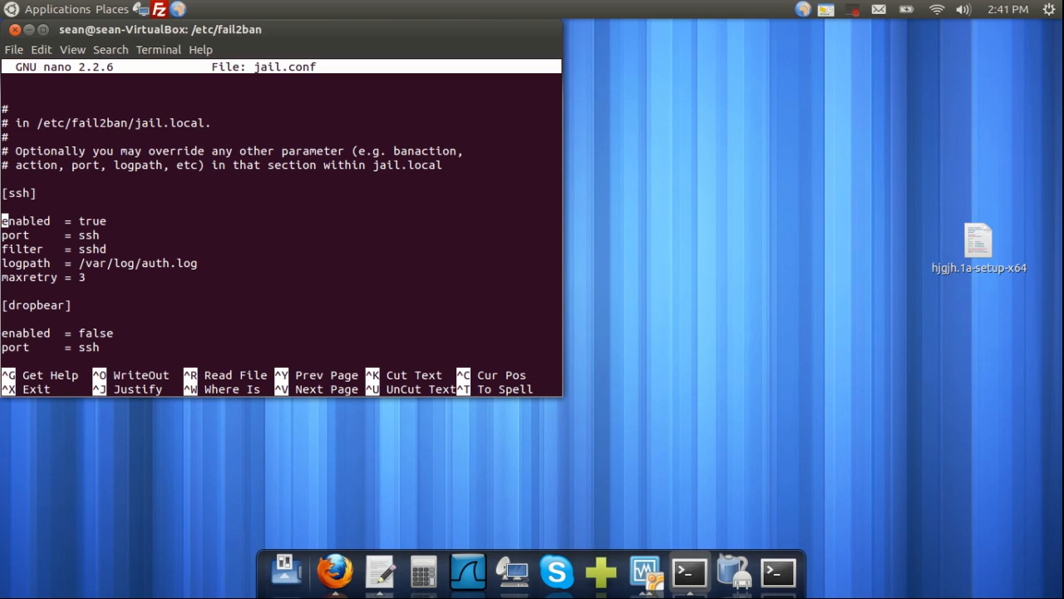
Save jail.conf under the same name (399 lines) and exit nano to the shell.
{"action": "key", "text": "ctrl+o"}
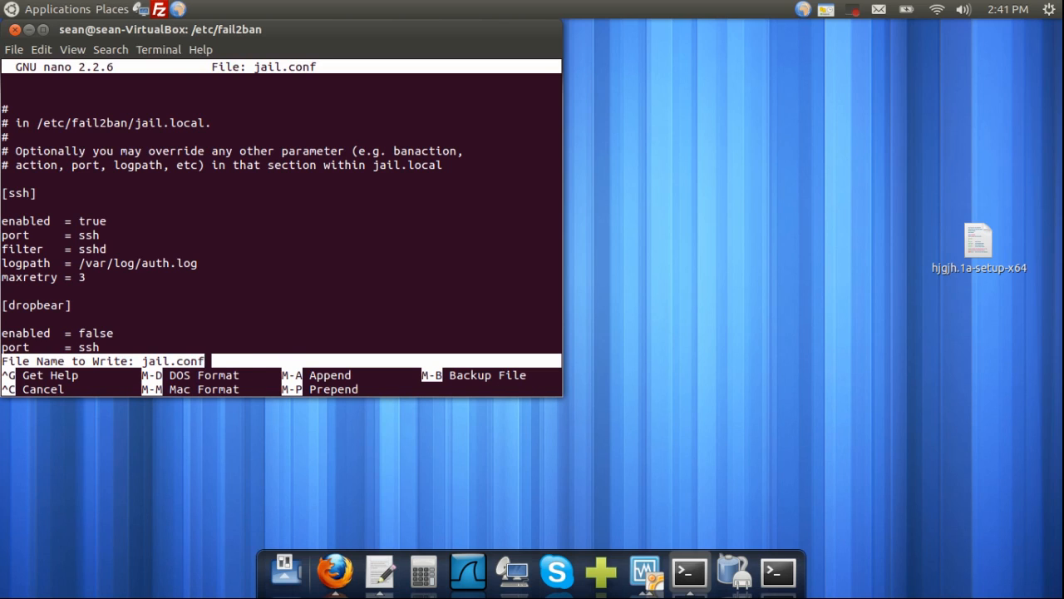
{"action": "key", "text": "Enter"}
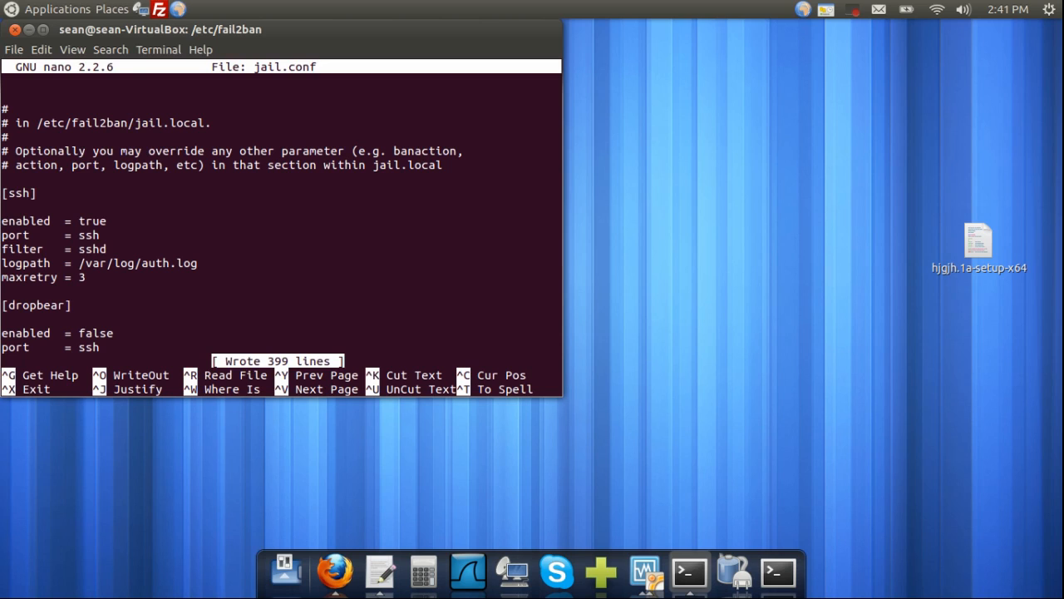
{"action": "key", "text": "ctrl+x"}
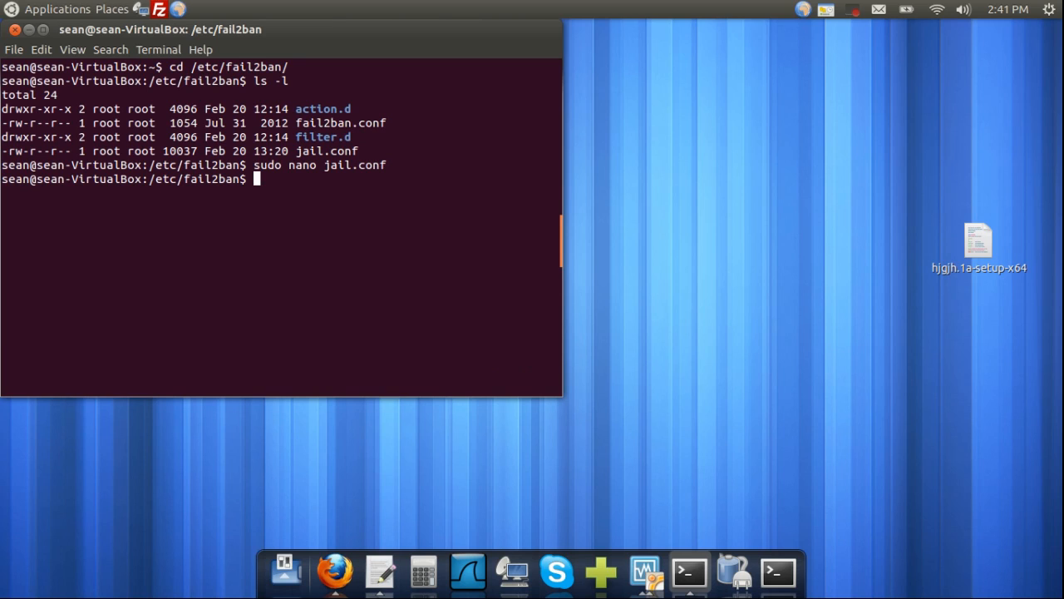
Restart the fail2ban service with sudo service fail2ban restart, then close the server terminal.
{"action": "type", "text": "sudo"}
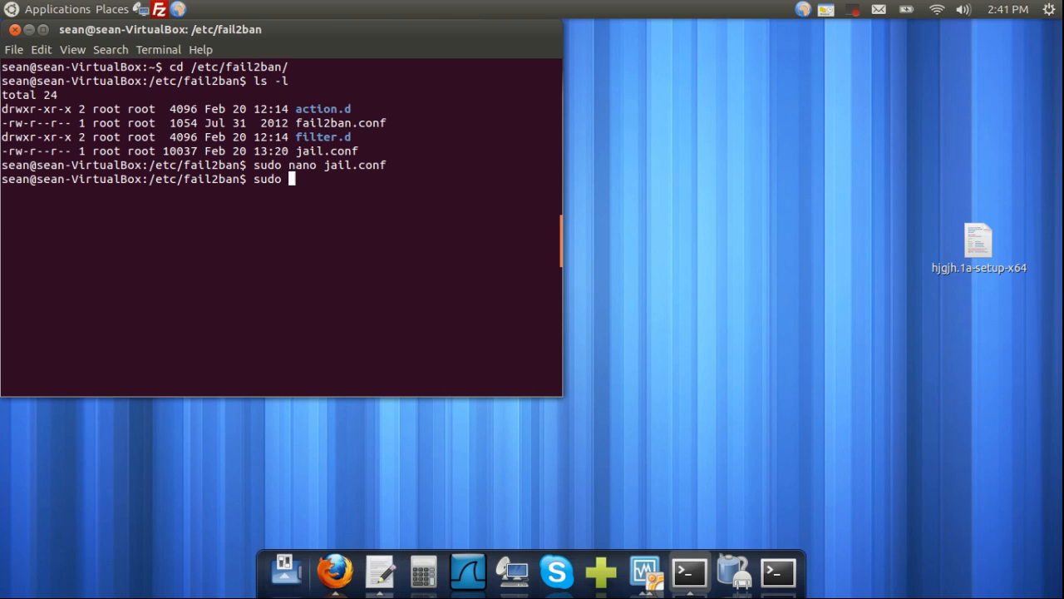
{"action": "type", "text": "serviu"}
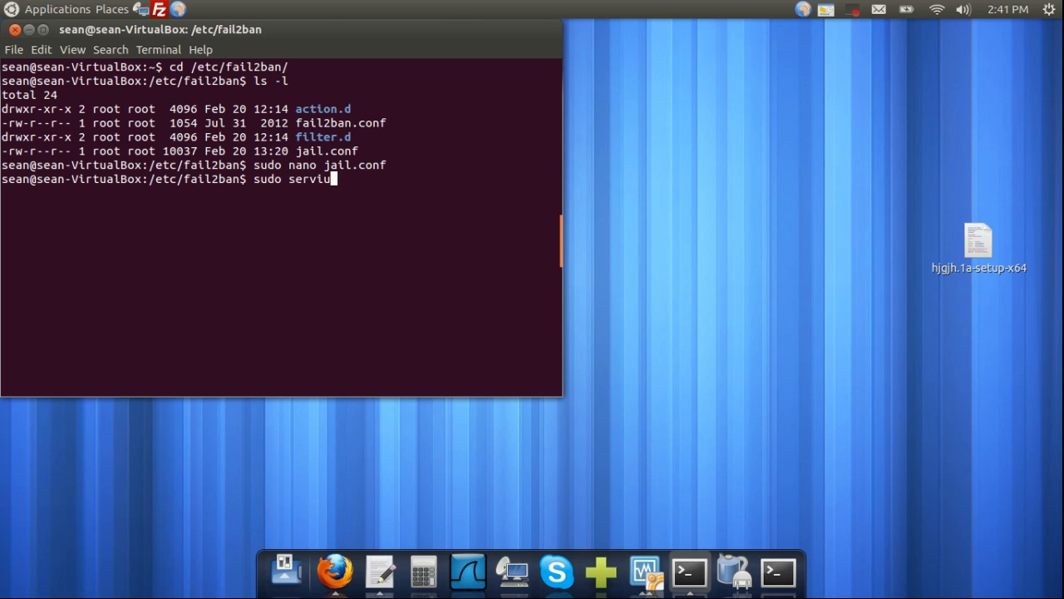
{"action": "key", "text": "BackSpace"}
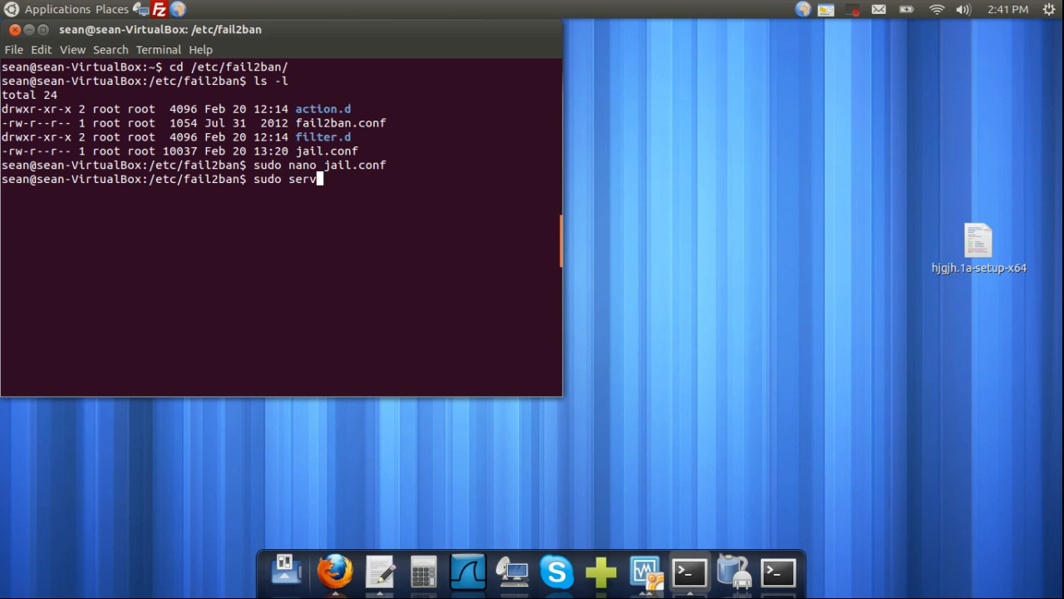
{"action": "type", "text": "ice fail2ban restart"}
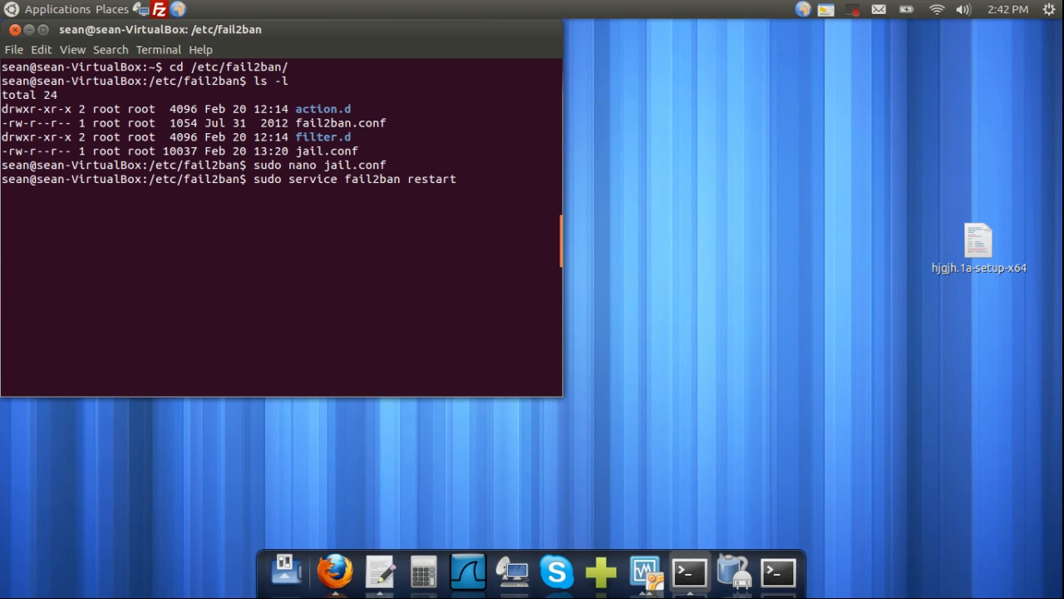
{"action": "key", "text": "Return"}
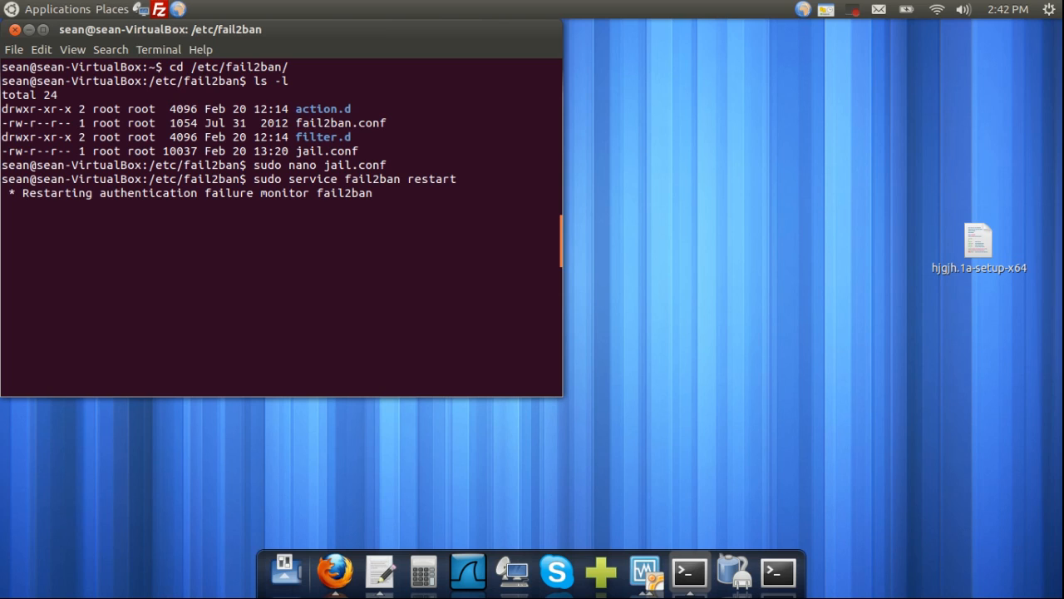
{"action": "key", "text": "Return"}
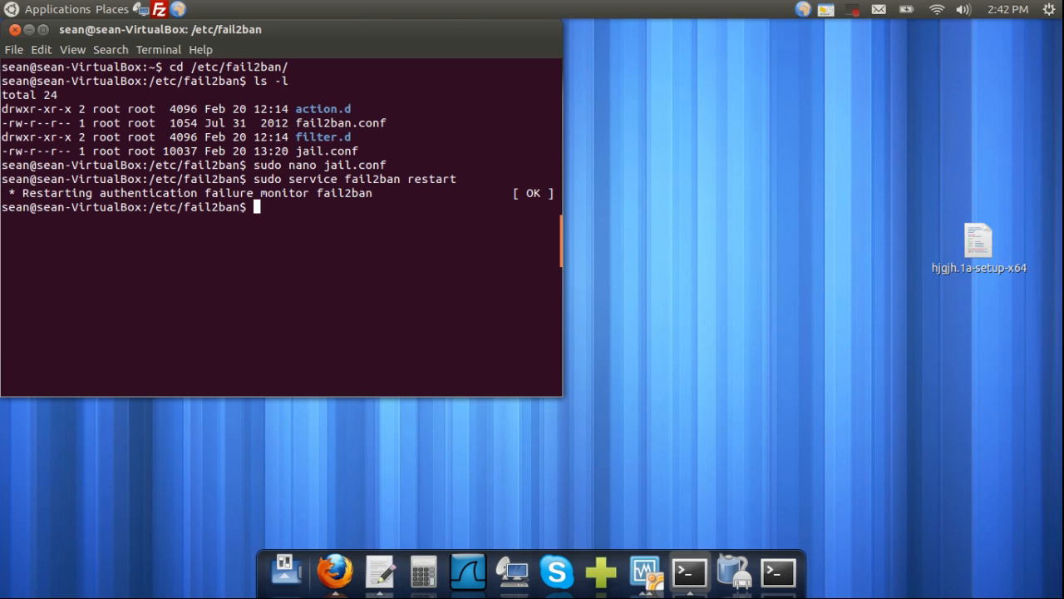
{"action": "mouse_move", "coordinate": [690, 547]}
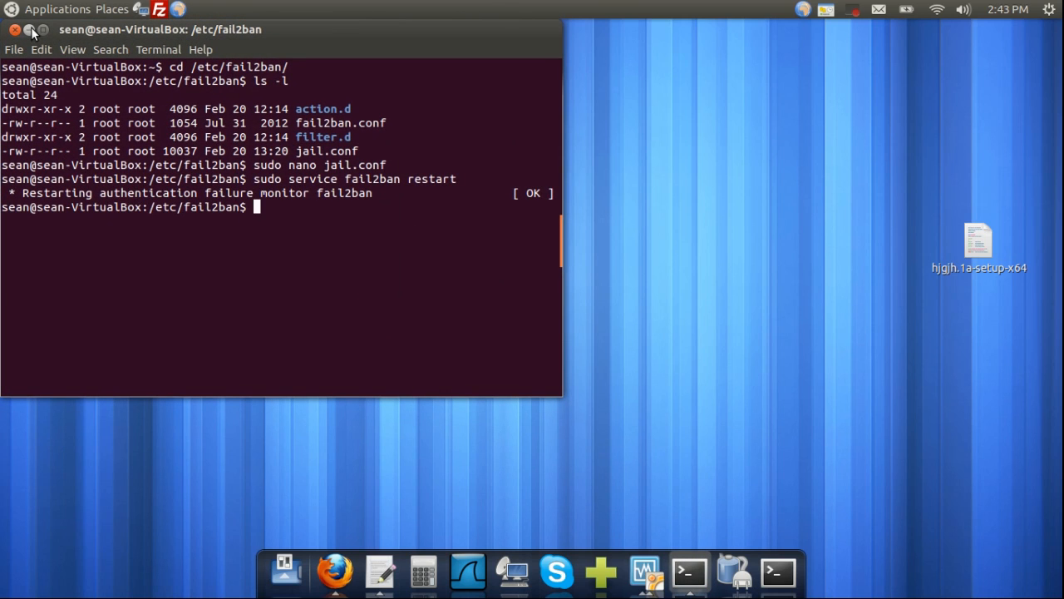
{"action": "left_click", "coordinate": [11, 26]}
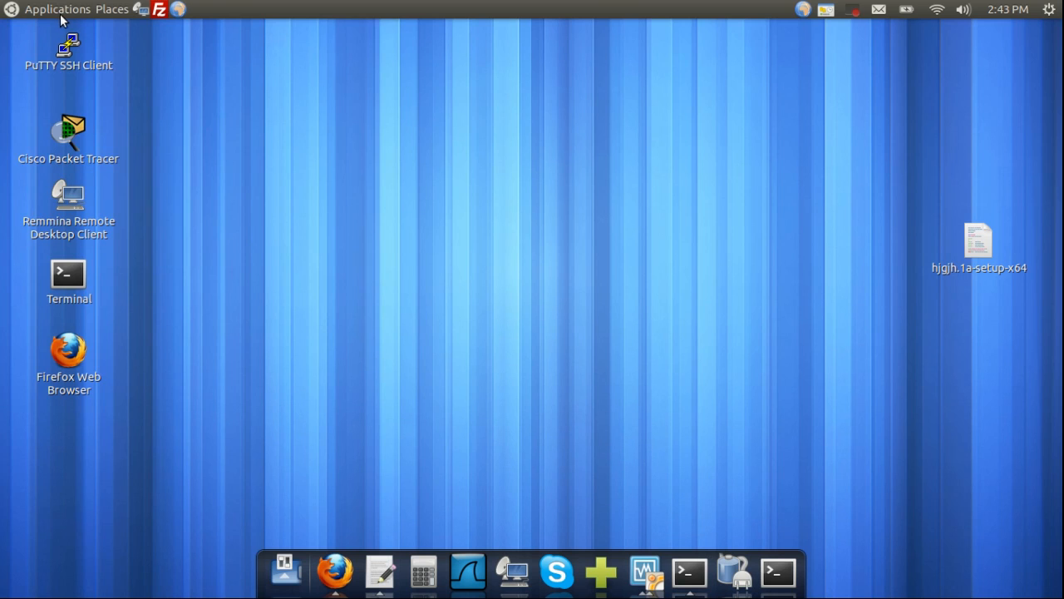
{"action": "left_click", "coordinate": [56, 10]}
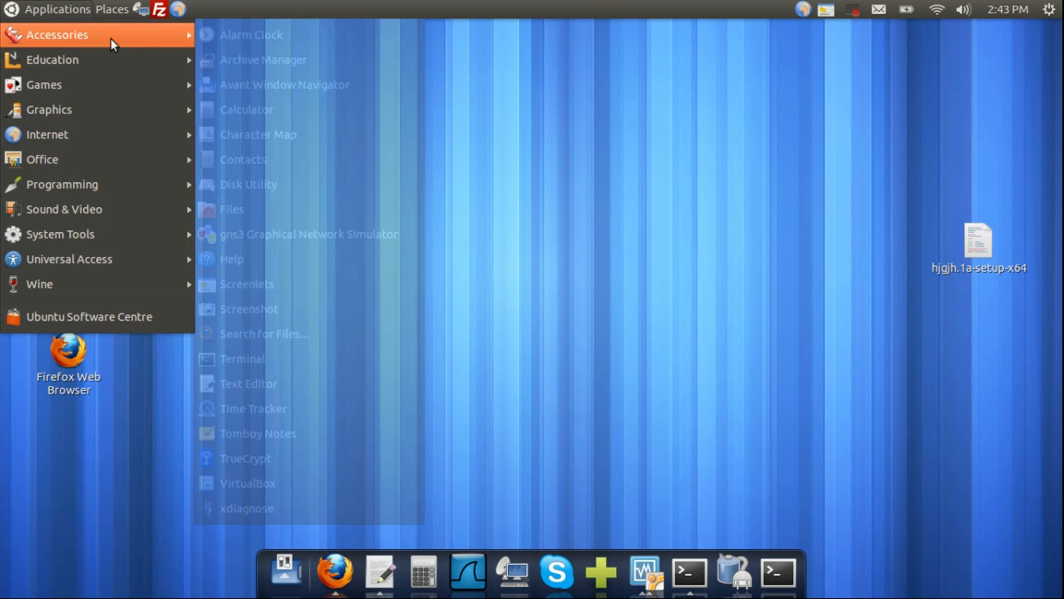
{"action": "mouse_move", "coordinate": [265, 332]}
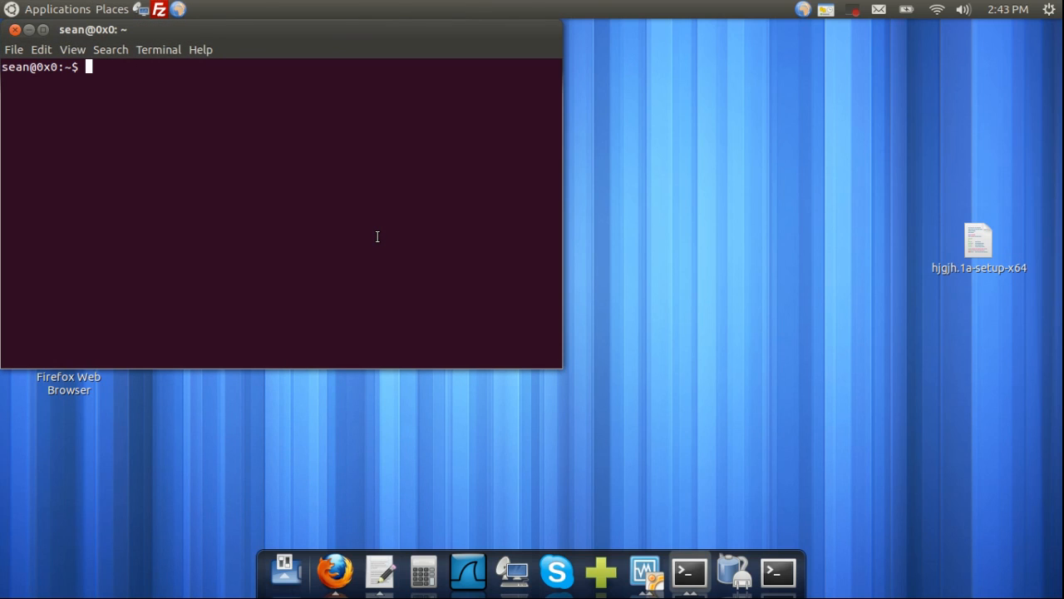
{"action": "type", "text": "ssh"}
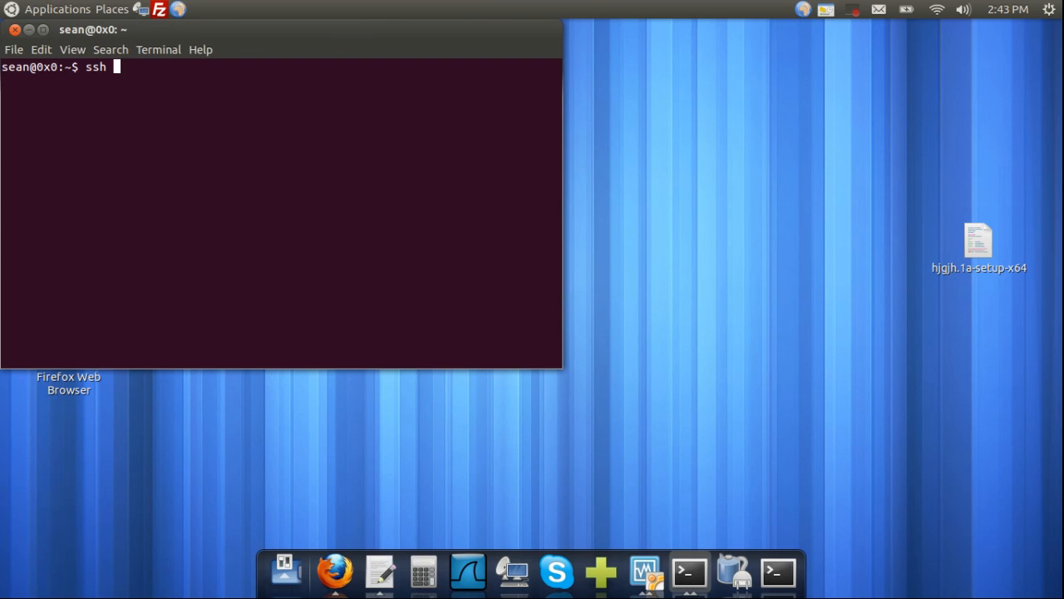
{"action": "type", "text": "user"}
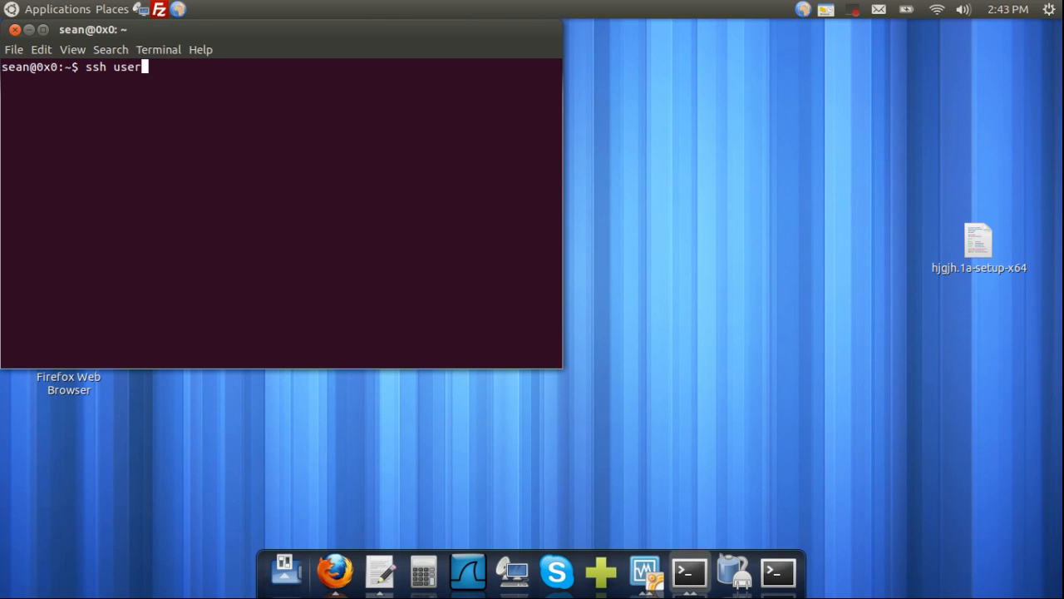
{"action": "type", "text": "@192."}
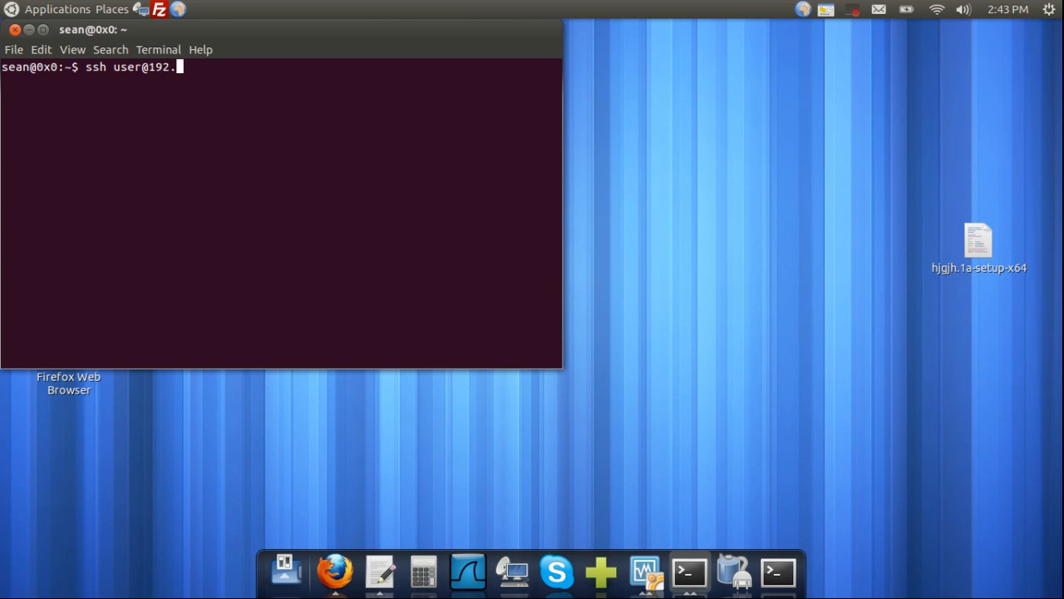
{"action": "type", "text": "168."}
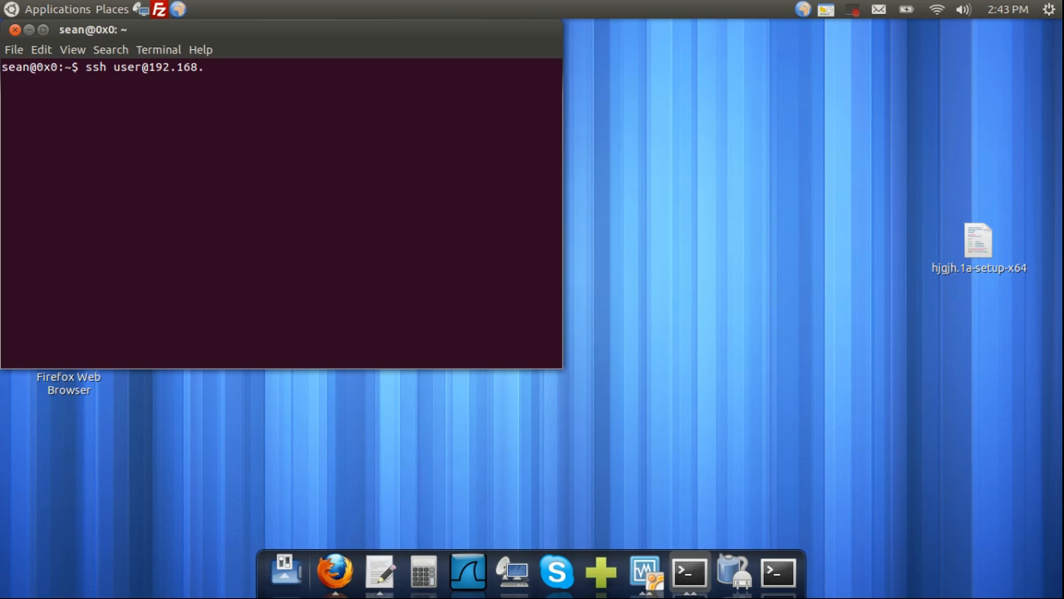
{"action": "type", "text": "1.8"}
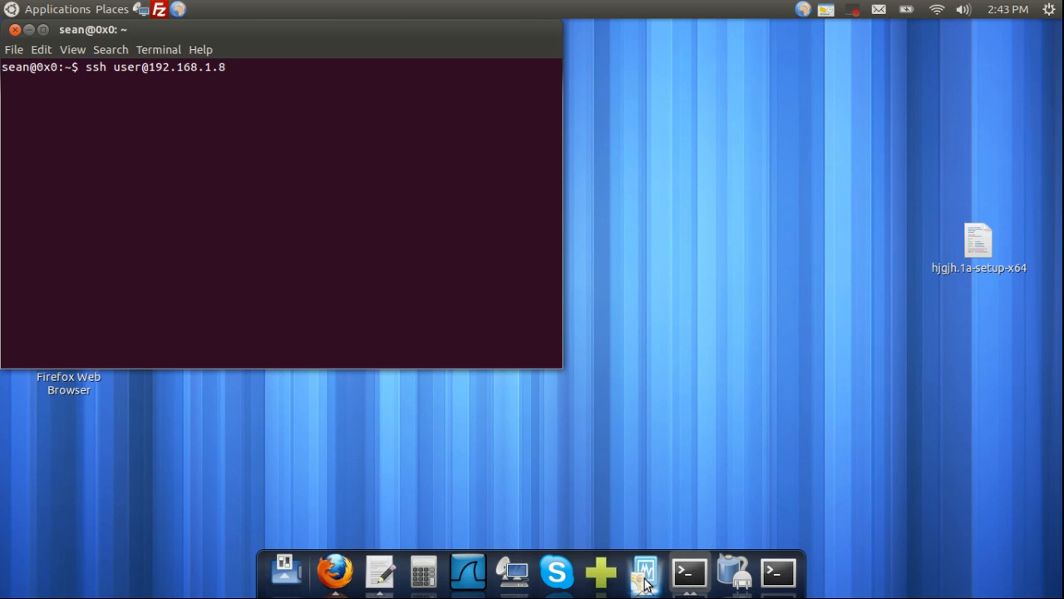
{"action": "left_click", "coordinate": [645, 572]}
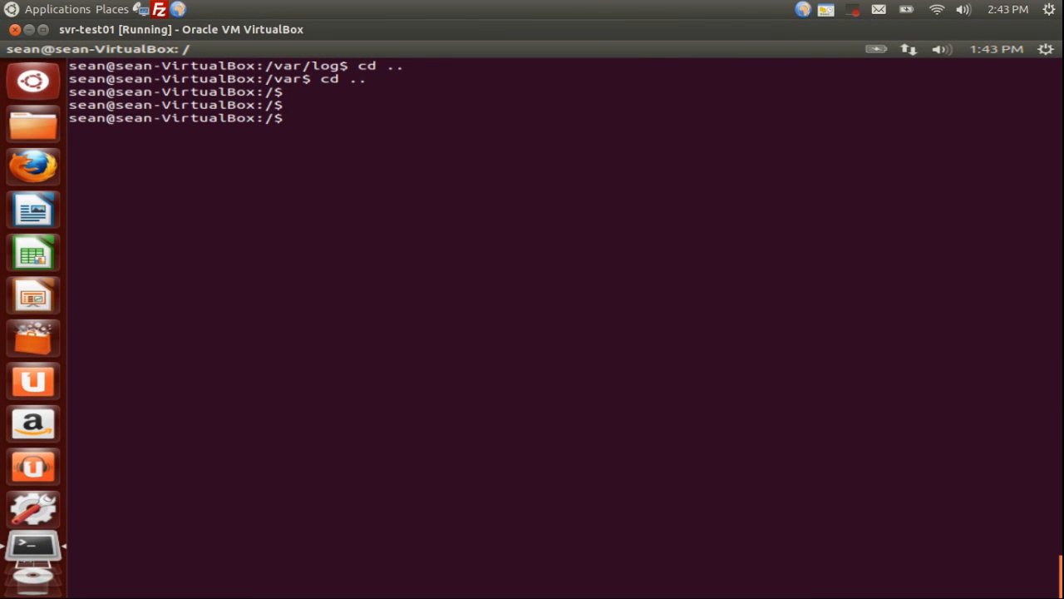
Start a mistyped cd /var/log/fail2ban command on the server shell and discard it.
{"action": "key", "text": "Return"}
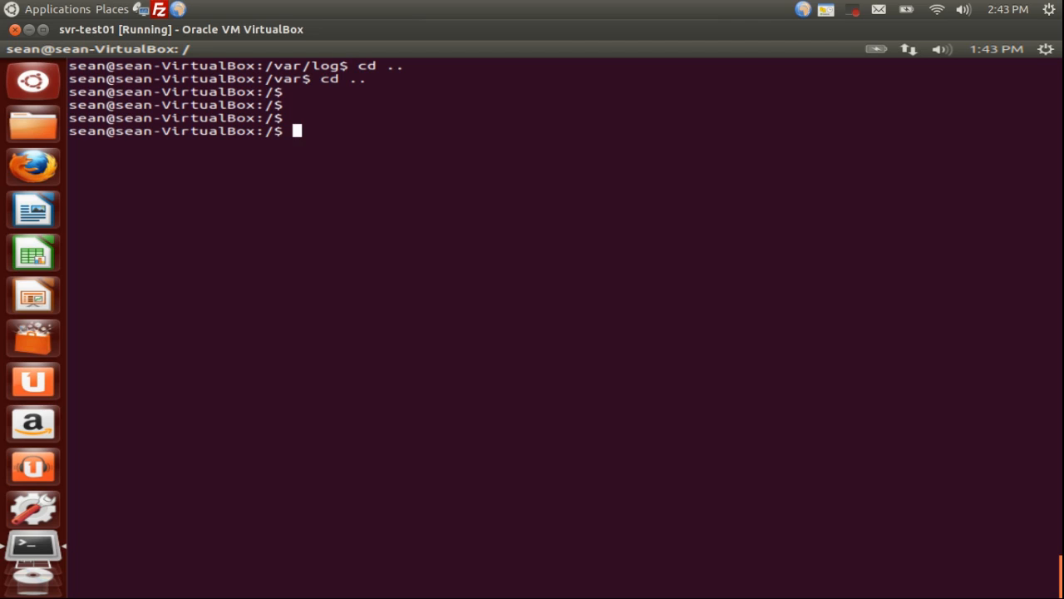
{"action": "type", "text": "cd .."}
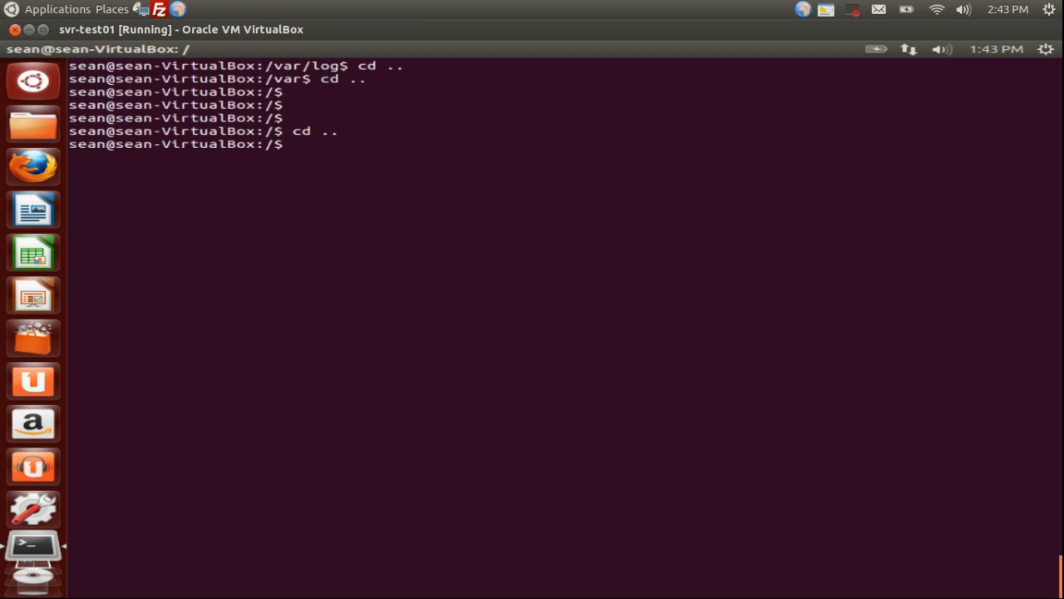
{"action": "type", "text": "cd /var"}
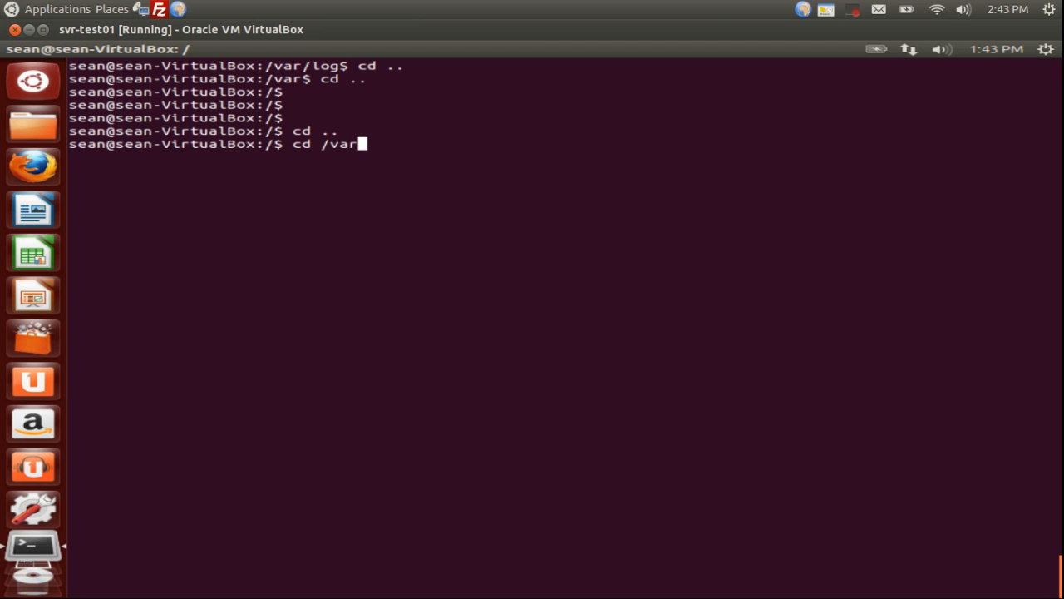
{"action": "type", "text": "/"}
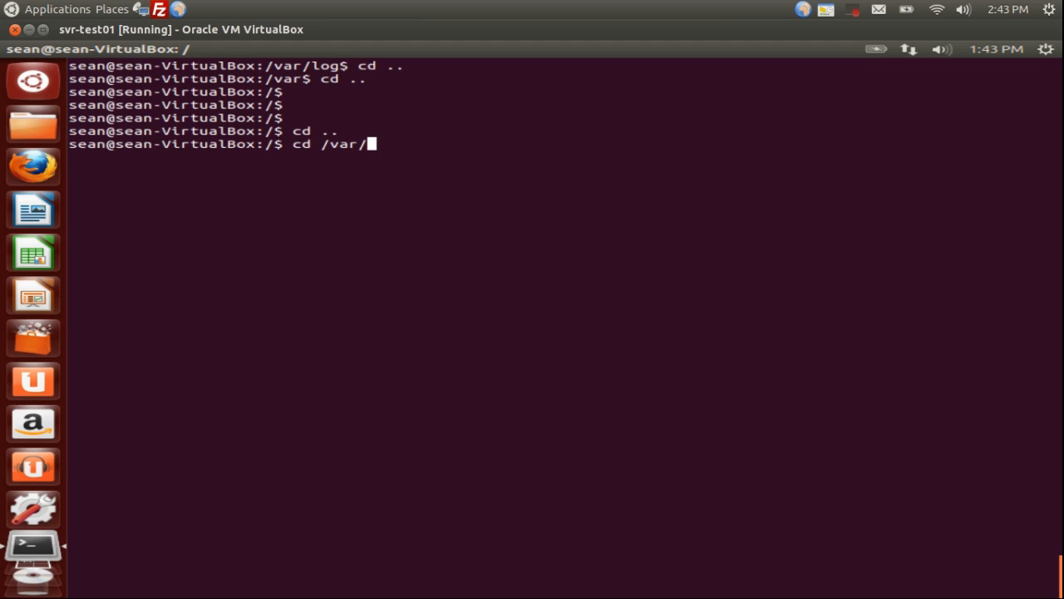
{"action": "type", "text": "fa"}
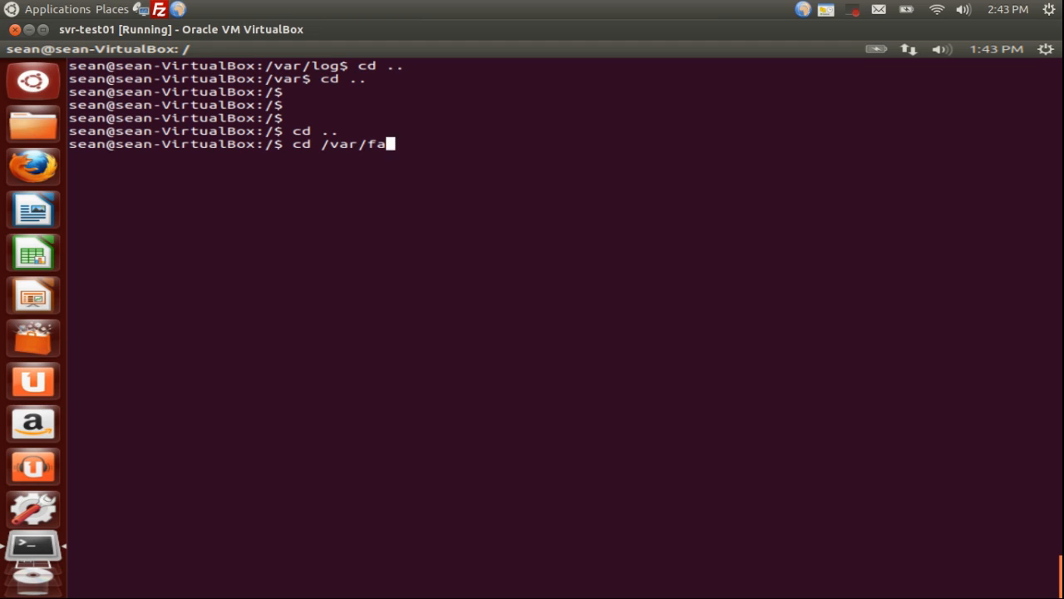
{"action": "key", "text": "BackSpace"}
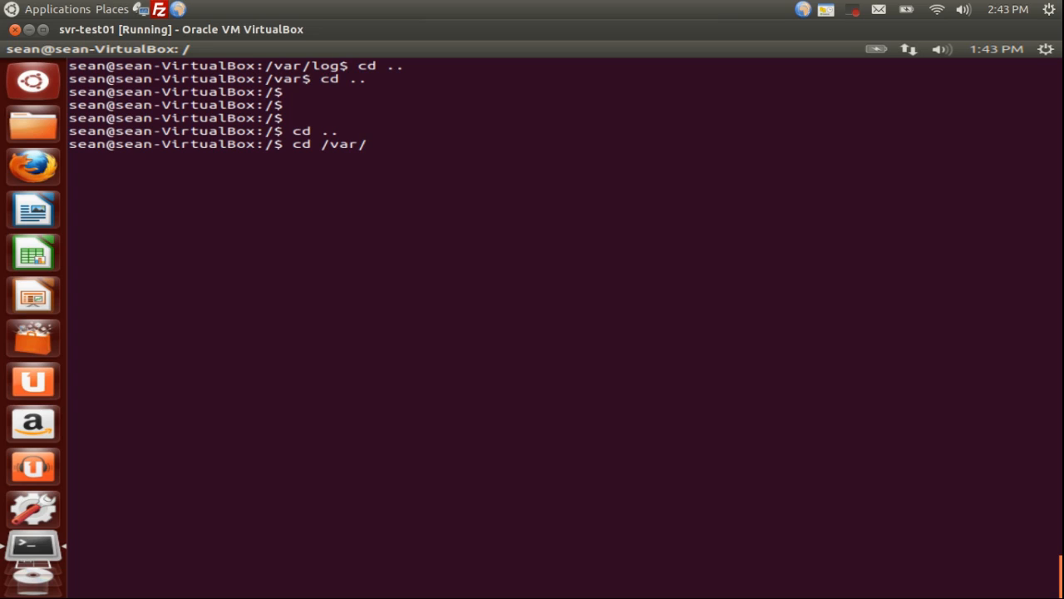
{"action": "type", "text": "log"}
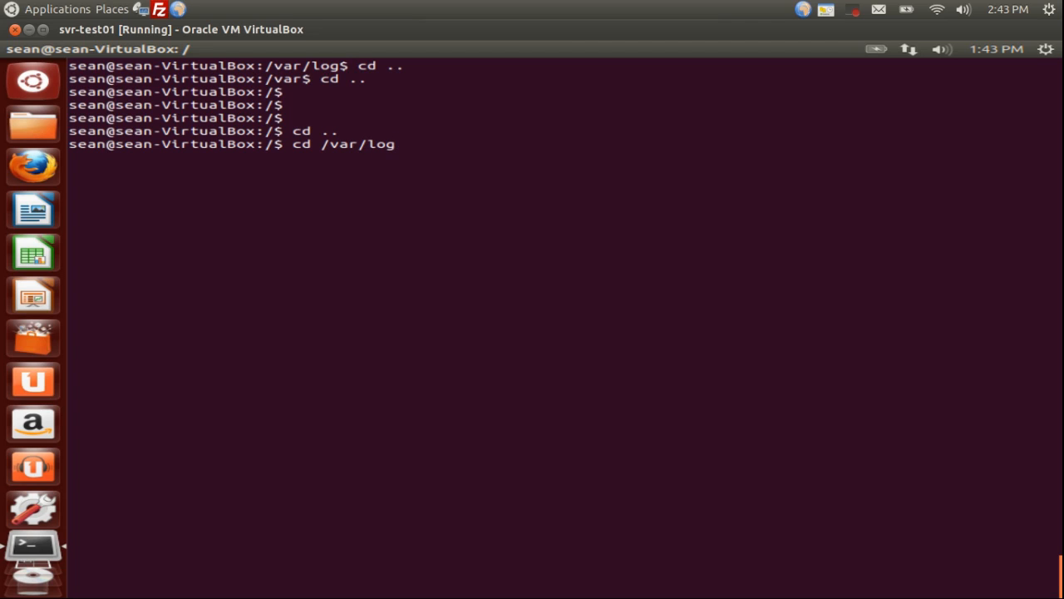
{"action": "type", "text": "/fa"}
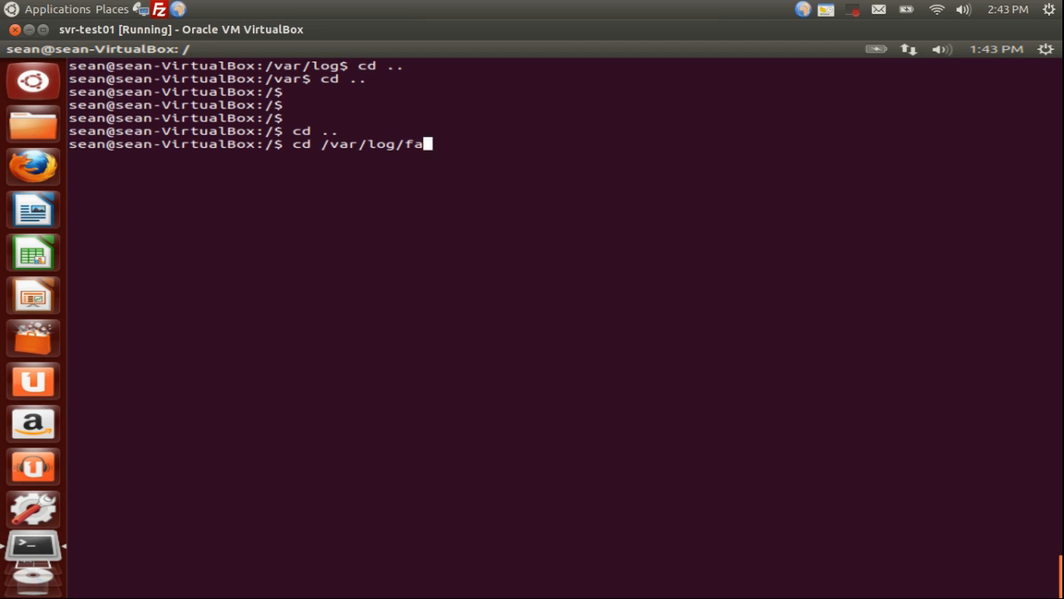
{"action": "type", "text": "i"}
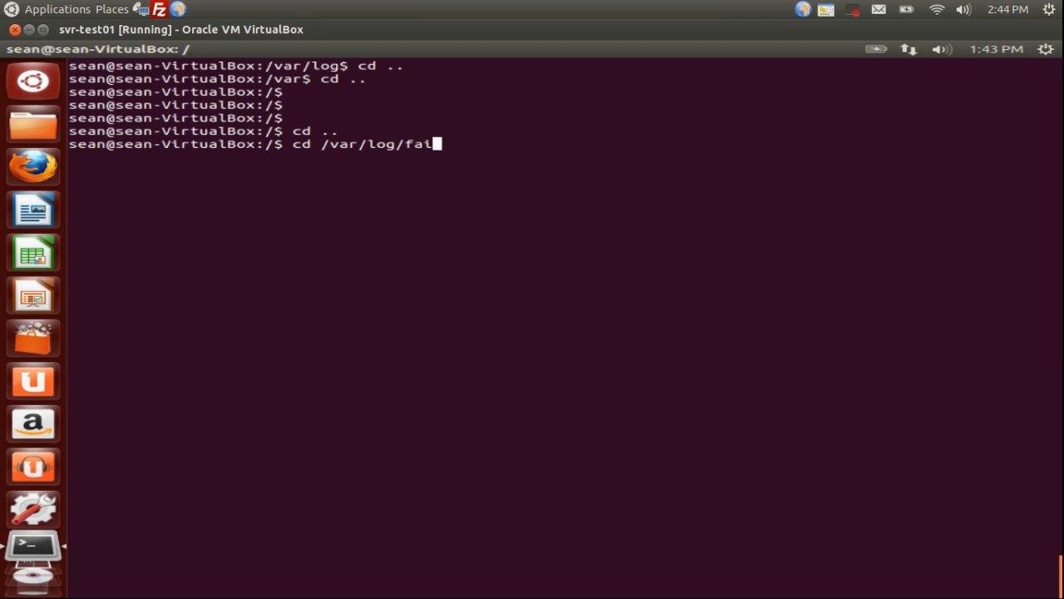
{"action": "type", "text": "2"}
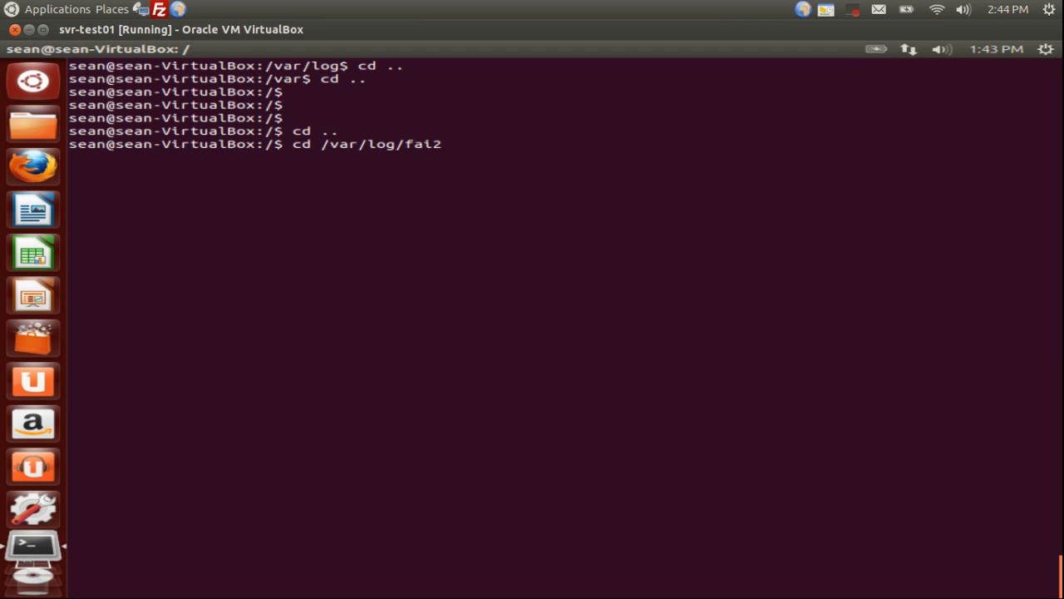
{"action": "type", "text": "l"}
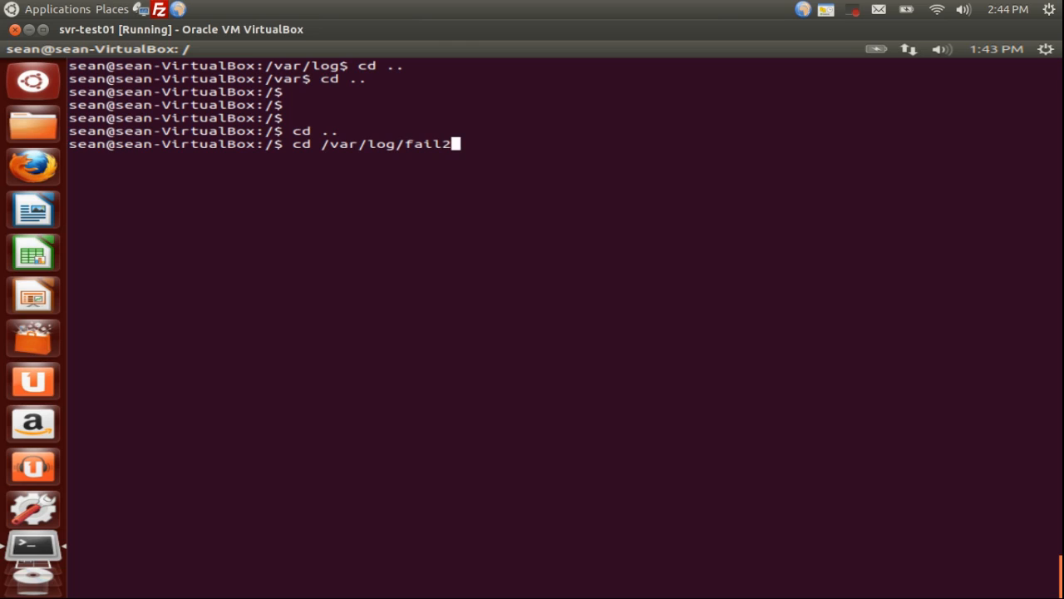
{"action": "type", "text": "ban"}
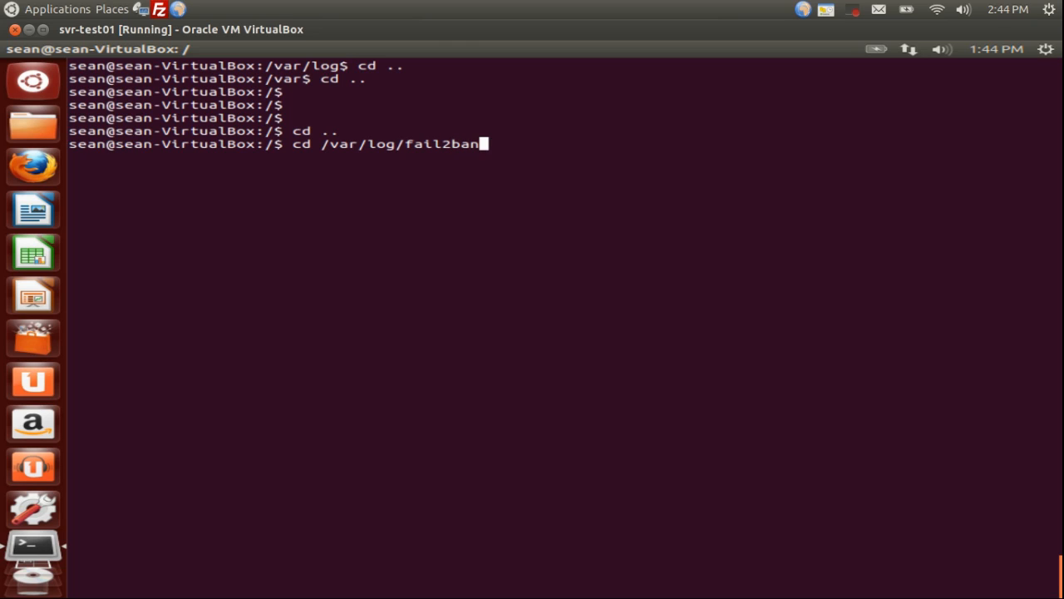
{"action": "key", "text": "BackSpace"}
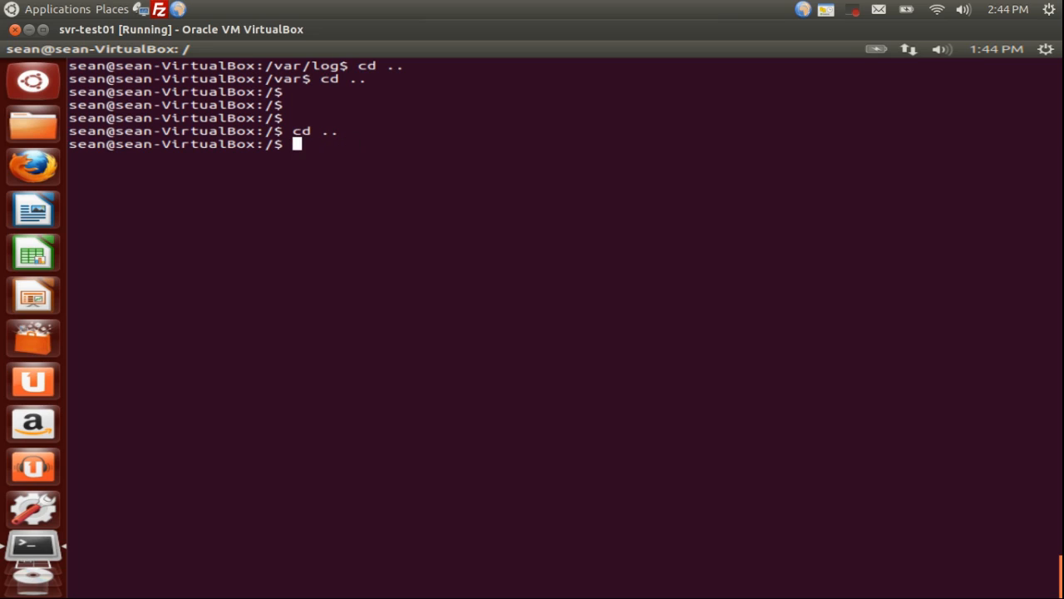
Enter cat /var/log/fail2ban.log to print the fail2ban log.
{"action": "type", "text": "cat"}
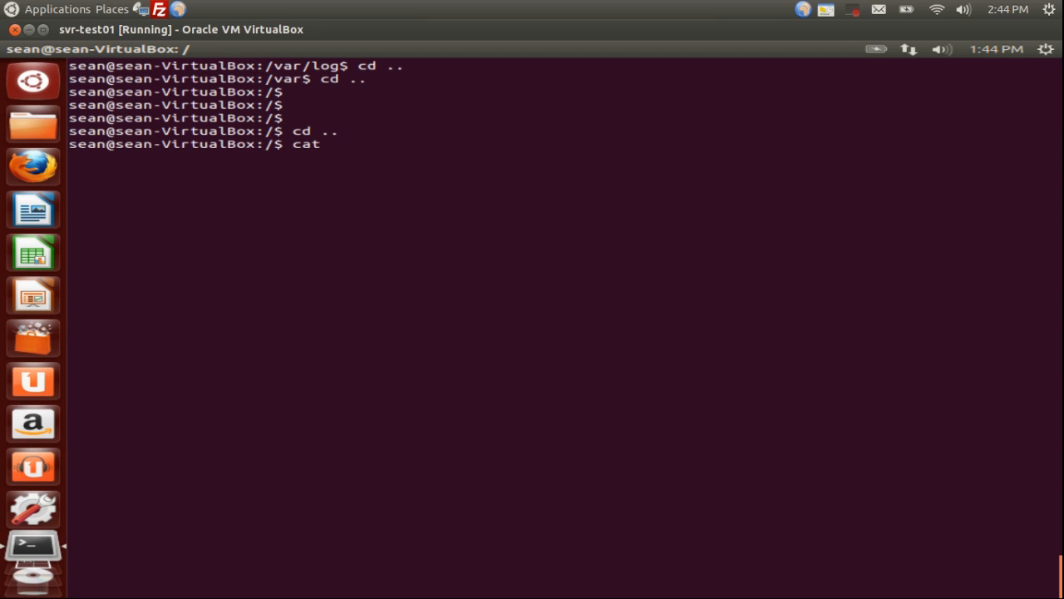
{"action": "key", "text": "space"}
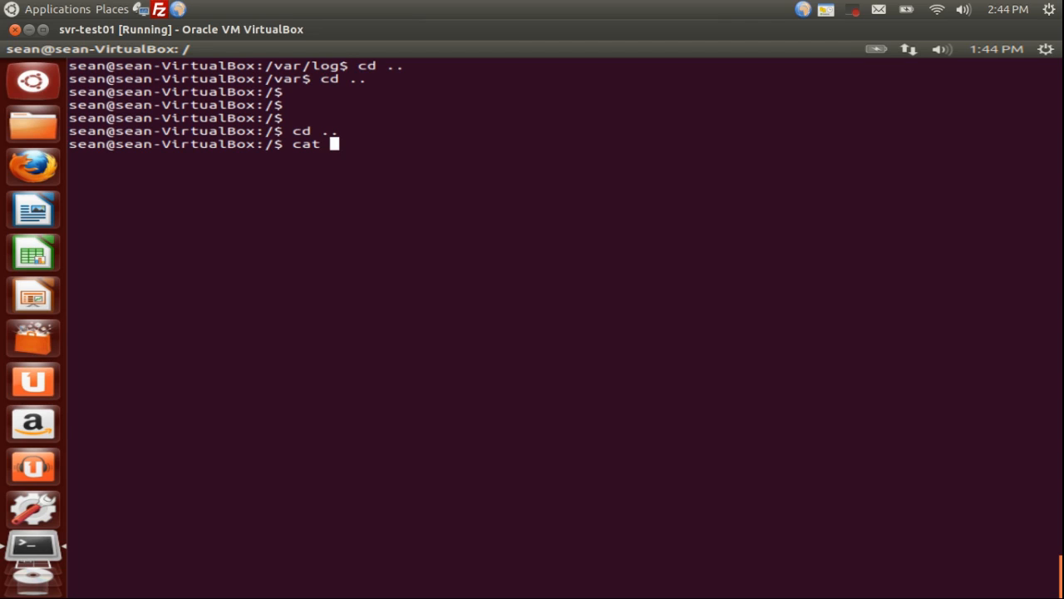
{"action": "type", "text": "/var"}
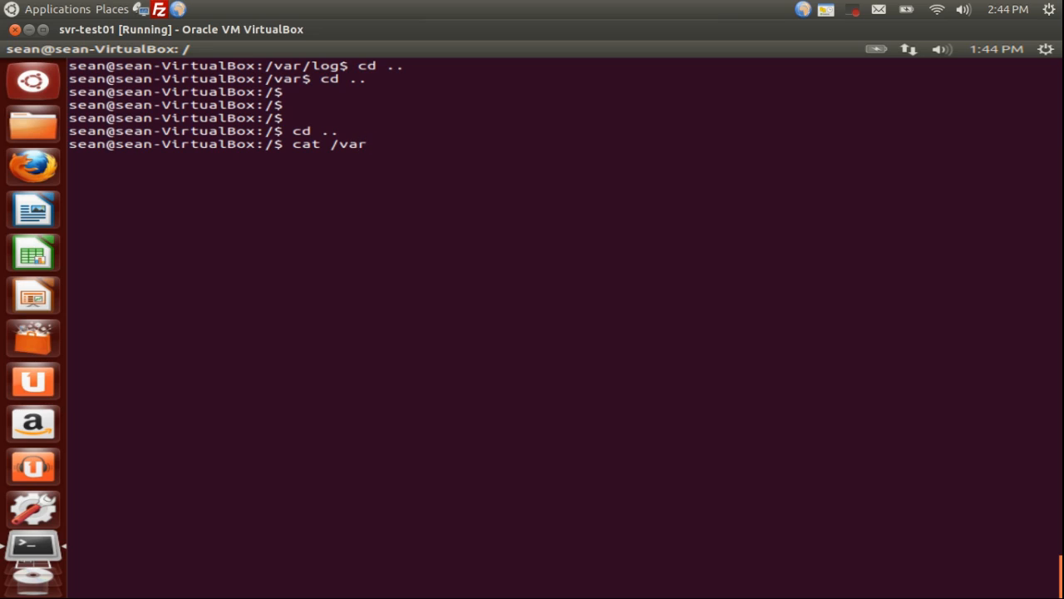
{"action": "type", "text": "/log/fa"}
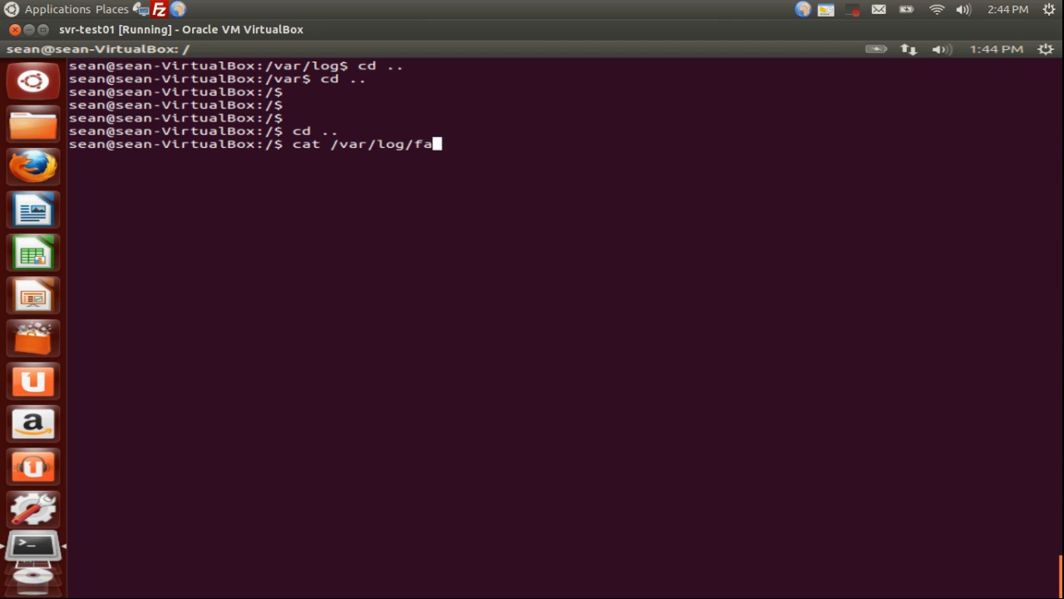
{"action": "type", "text": "il2ban.log"}
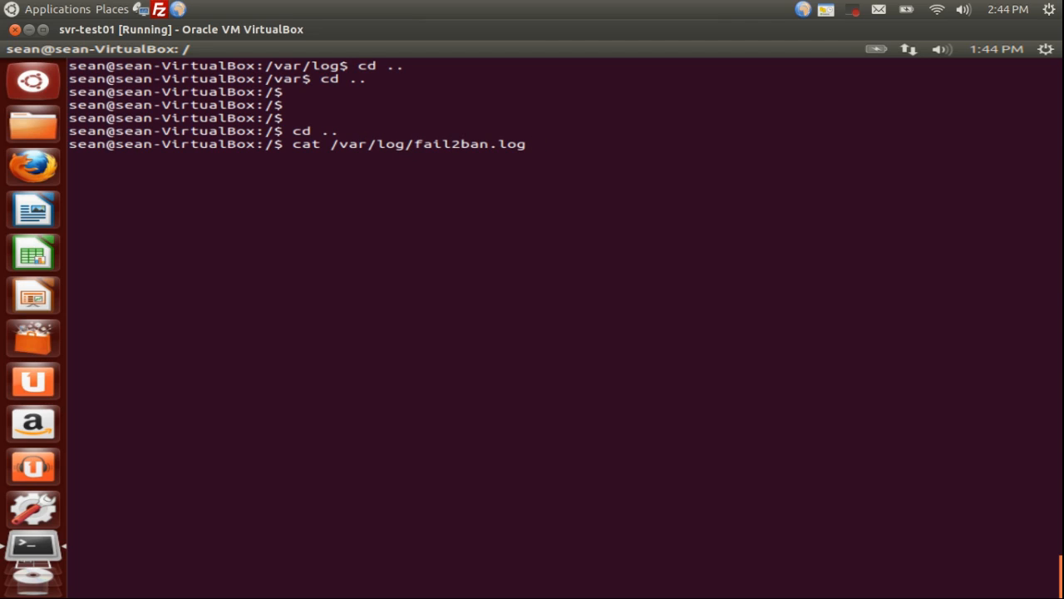
Print the fail2ban log, whose last entry bans 192.168.1.57 under ssh.
{"action": "key", "text": "Return"}
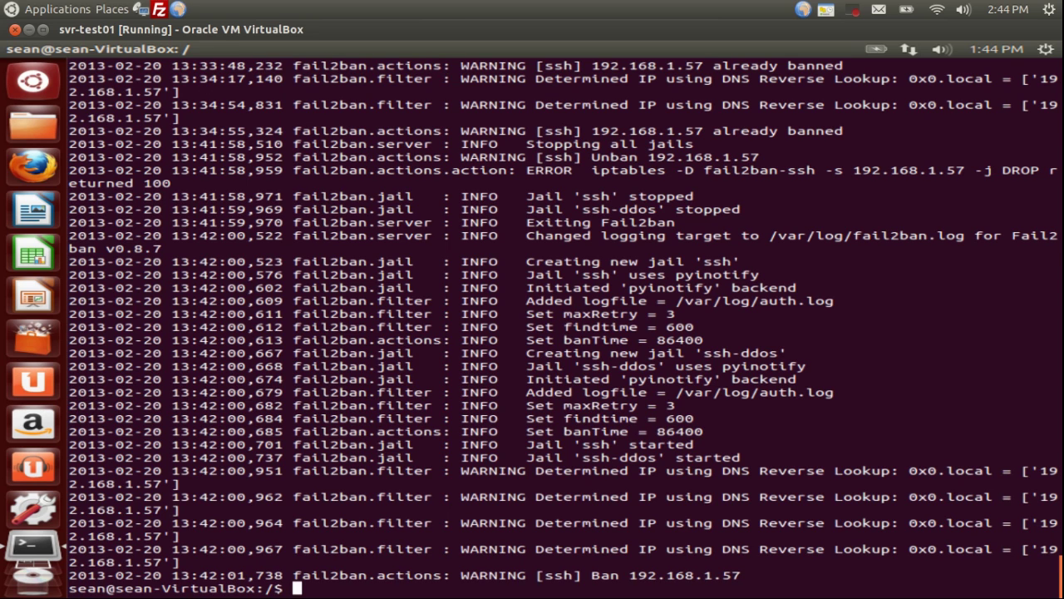
{"action": "mouse_move", "coordinate": [850, 542]}
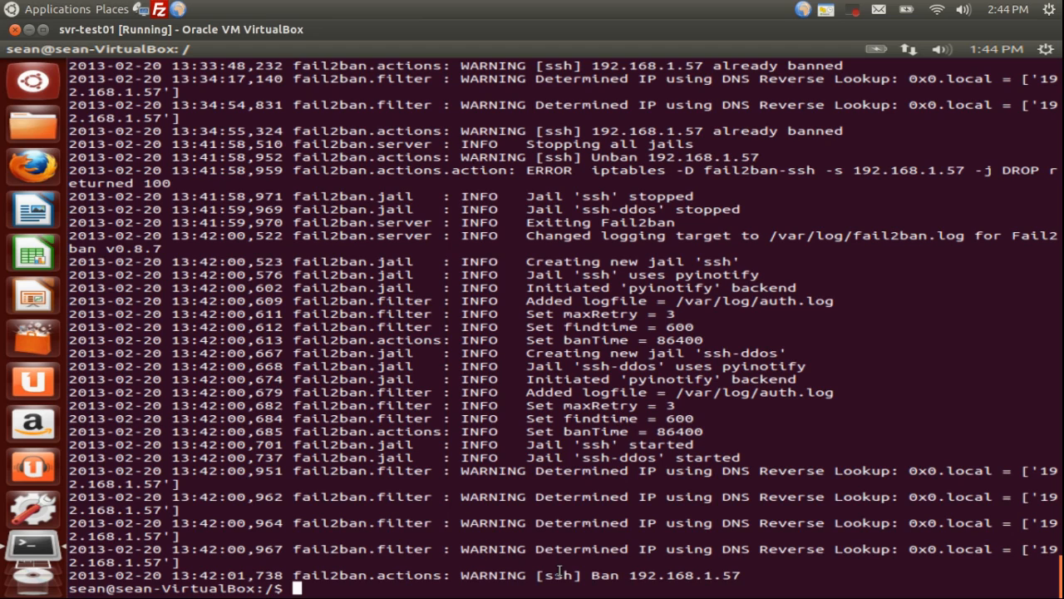
{"action": "mouse_move", "coordinate": [632, 572]}
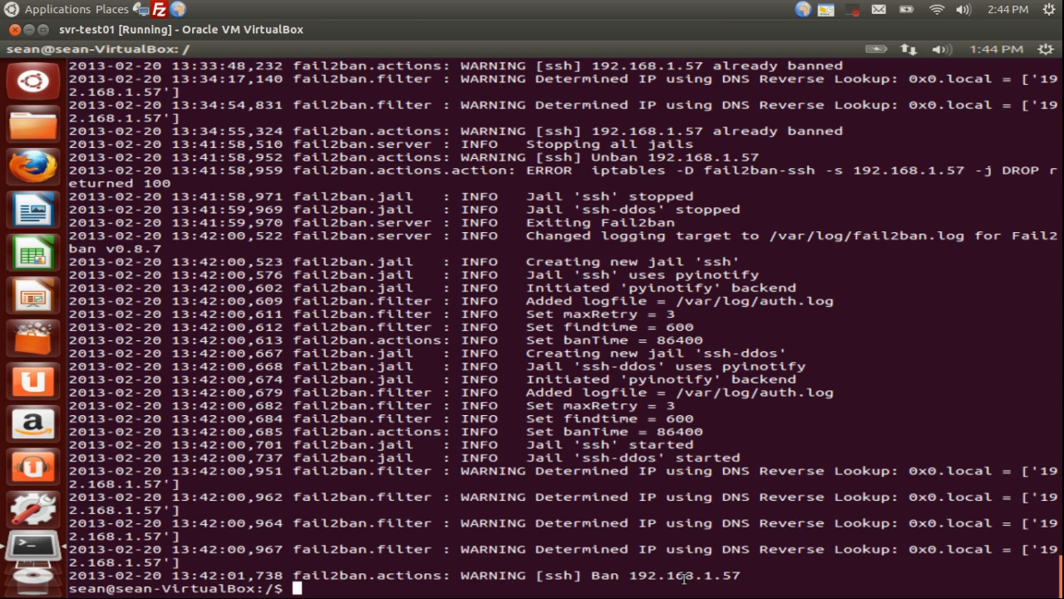
{"action": "mouse_move", "coordinate": [705, 515]}
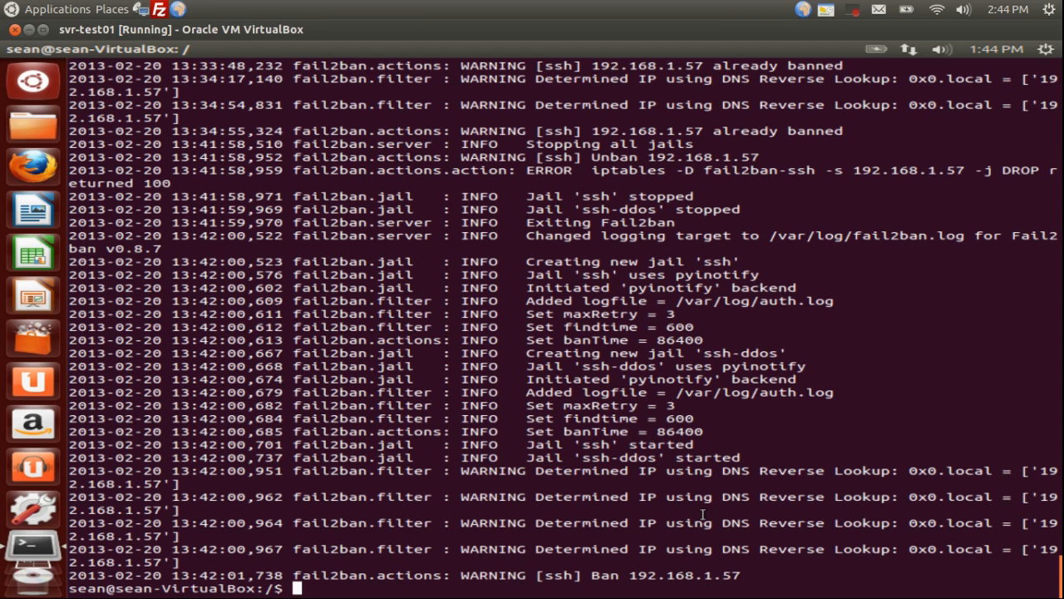
Display /var/log/auth.log showing failed SSH logins from 192.168.1.57.
{"action": "type", "text": "cat"}
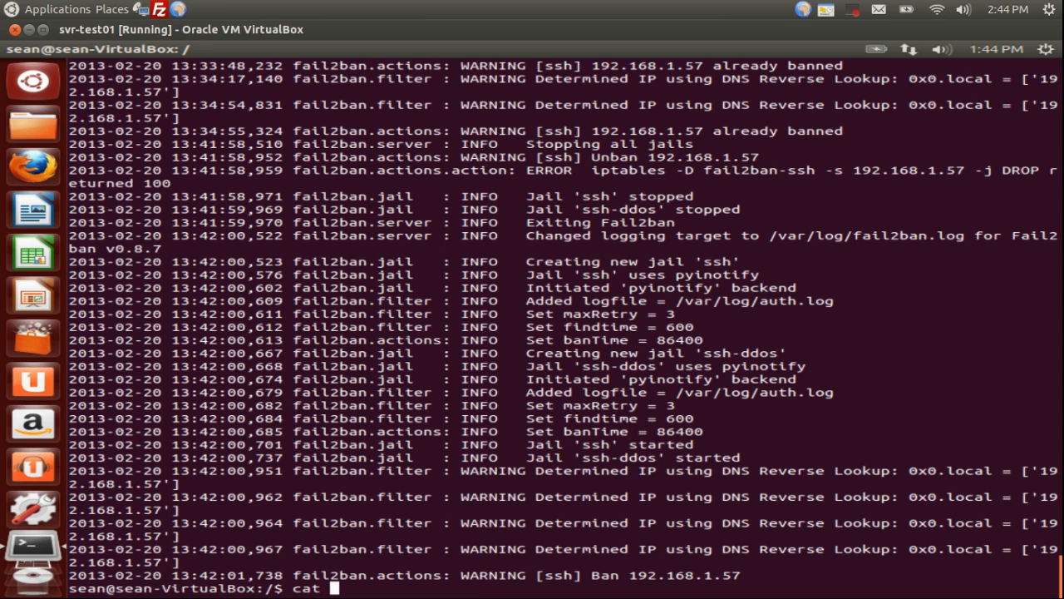
{"action": "type", "text": "/"}
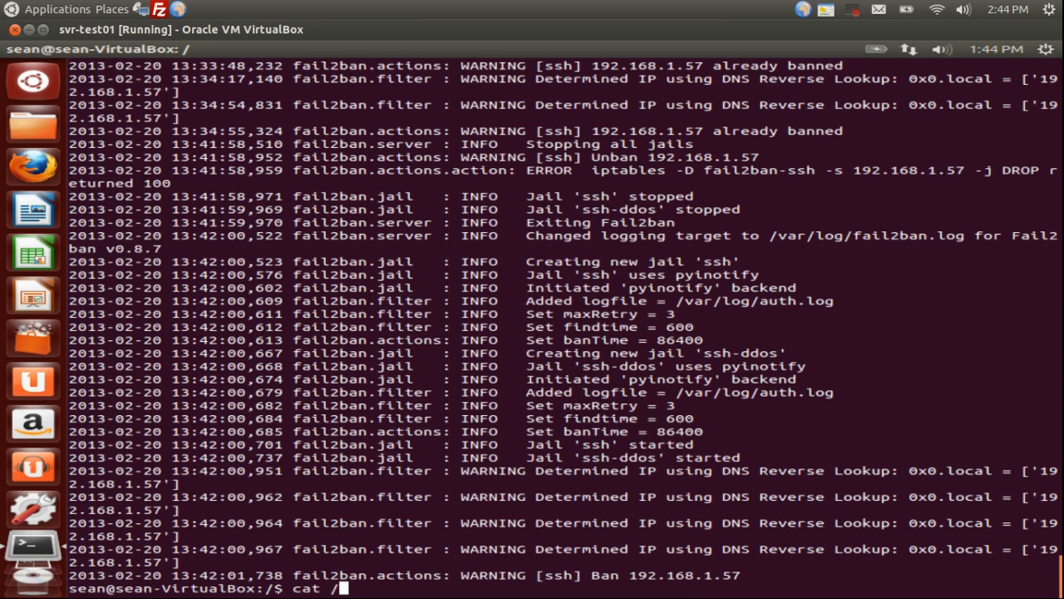
{"action": "type", "text": "var/"}
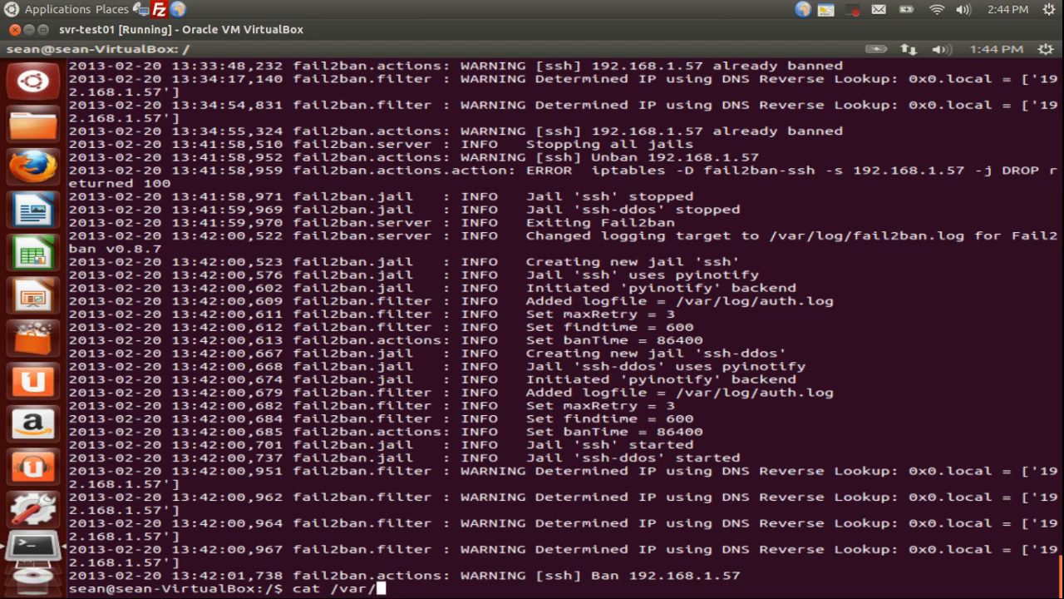
{"action": "type", "text": "lo"}
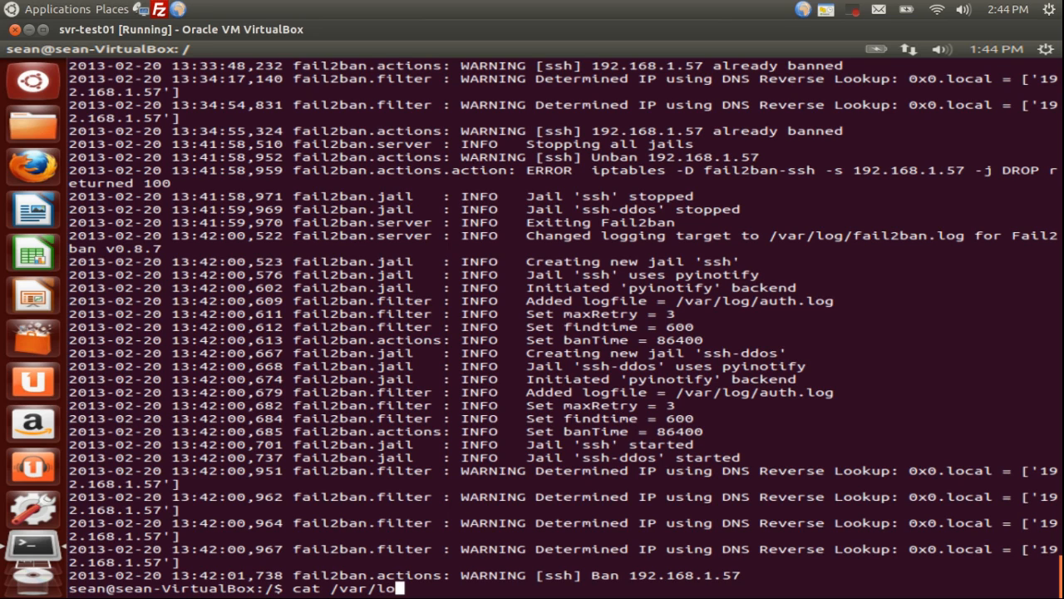
{"action": "type", "text": "g/"}
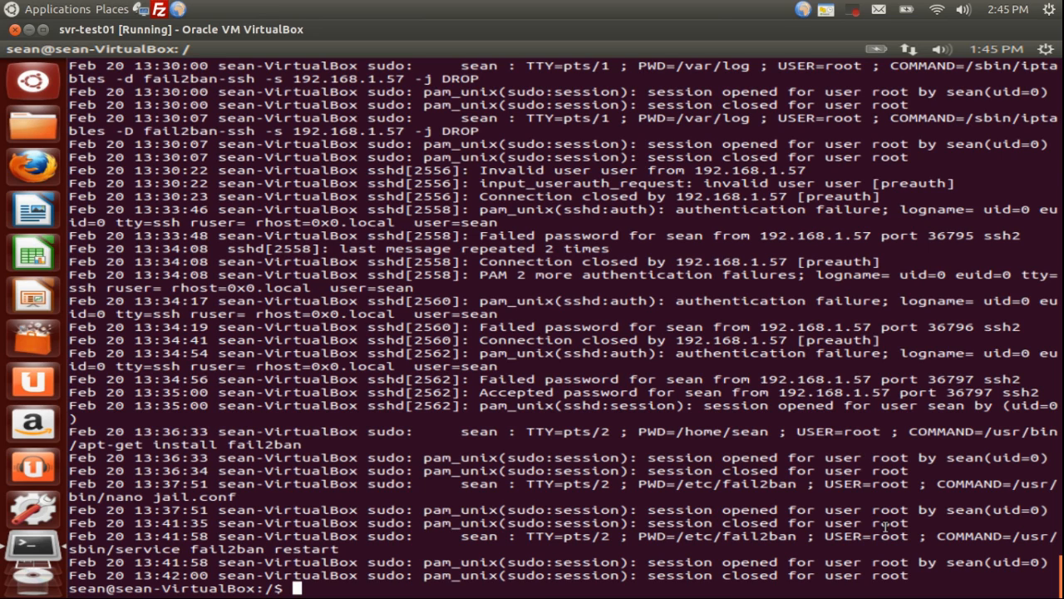
{"action": "mouse_move", "coordinate": [692, 494]}
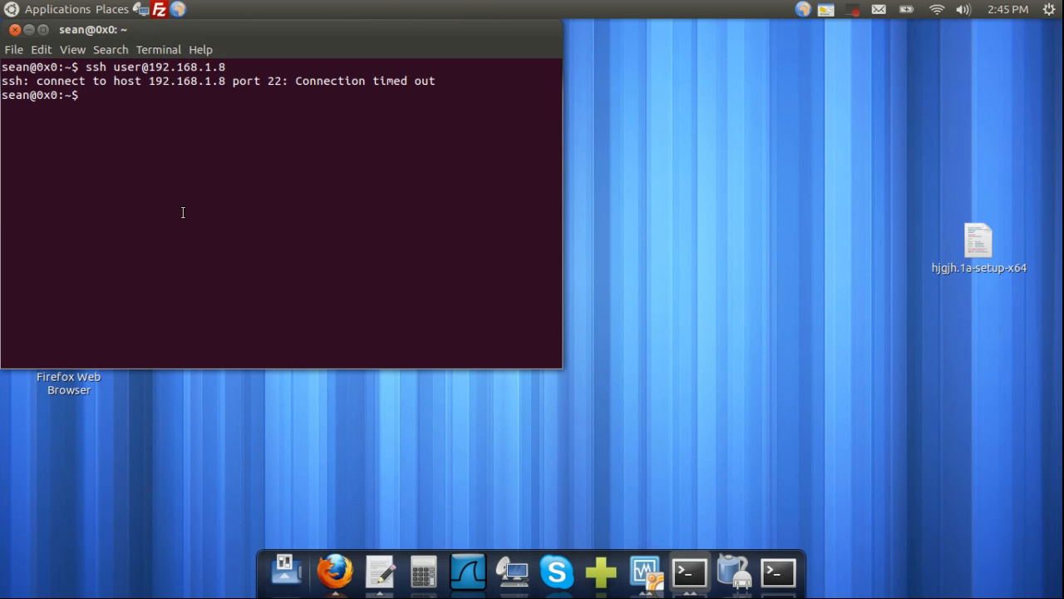
{"action": "type", "text": "ssh user@192.168.1.8"}
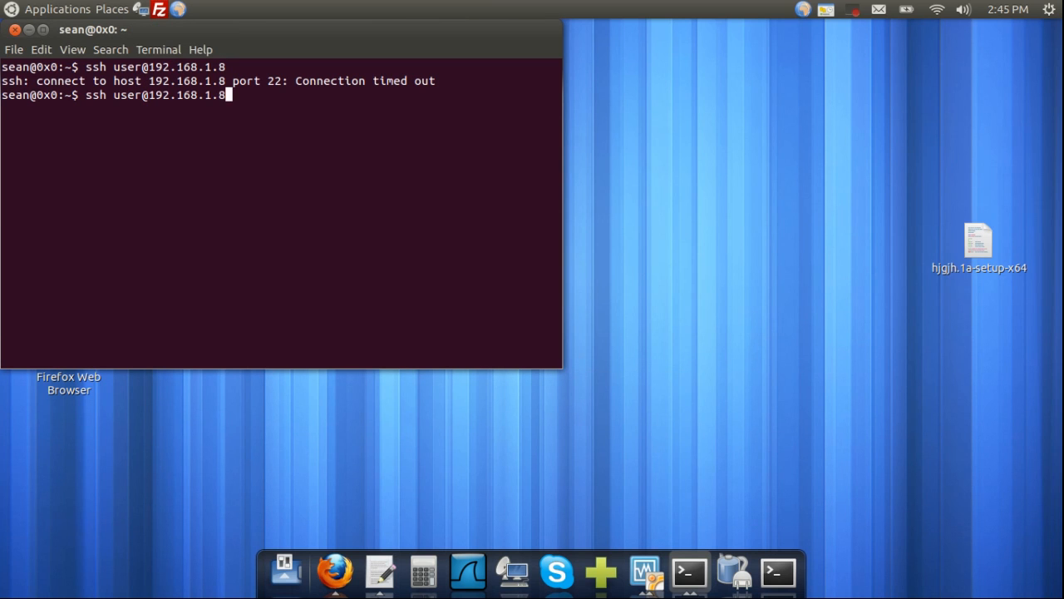